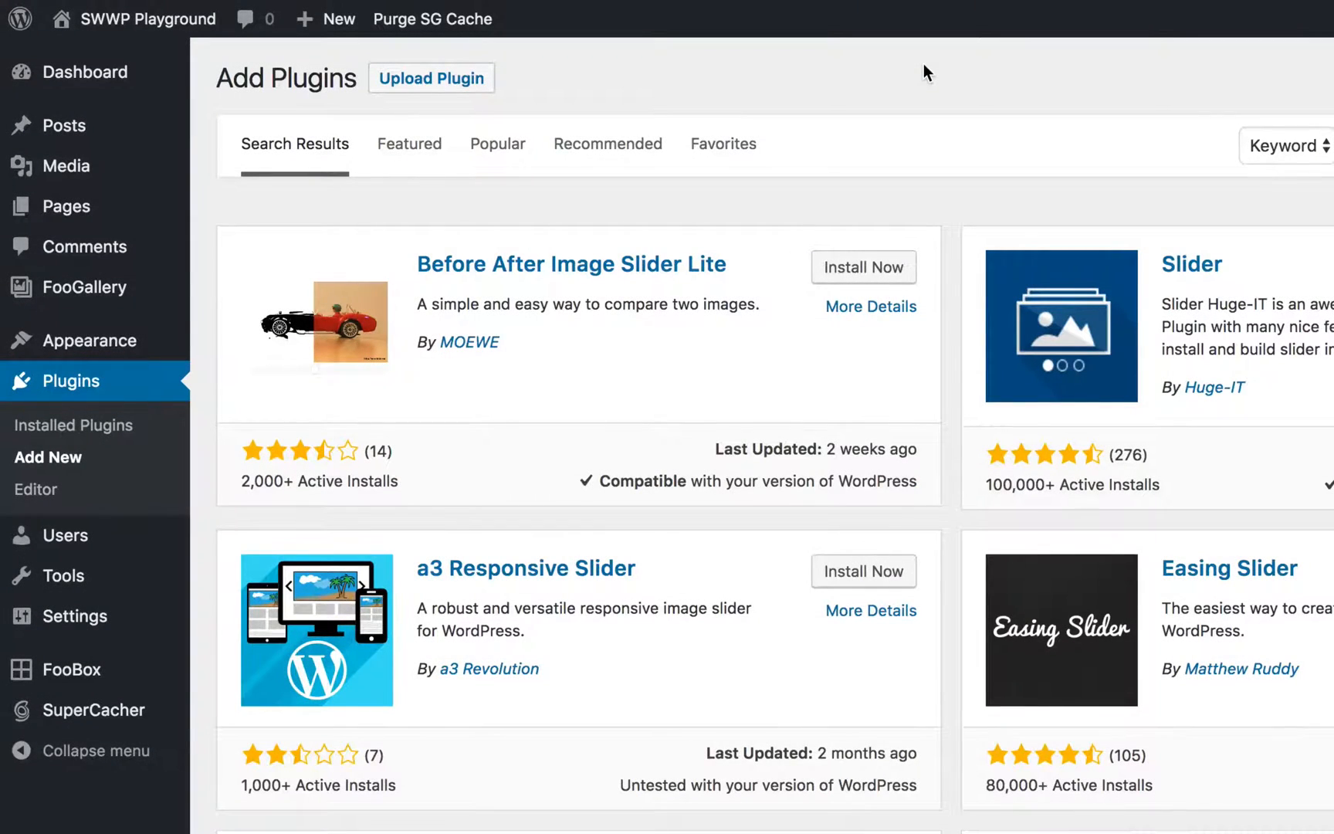
{"action": "mouse_move", "coordinate": [893, 107]}
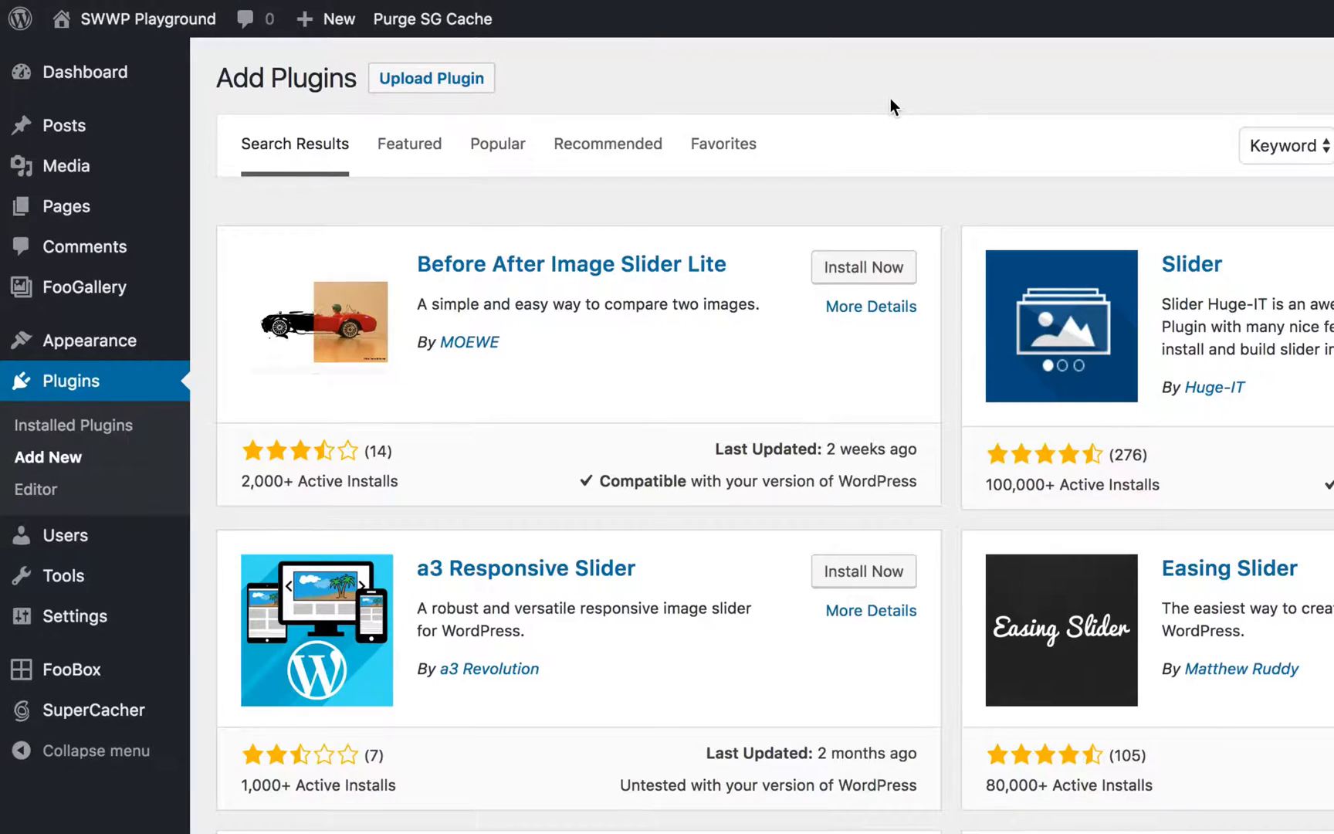
{"action": "mouse_move", "coordinate": [690, 266]}
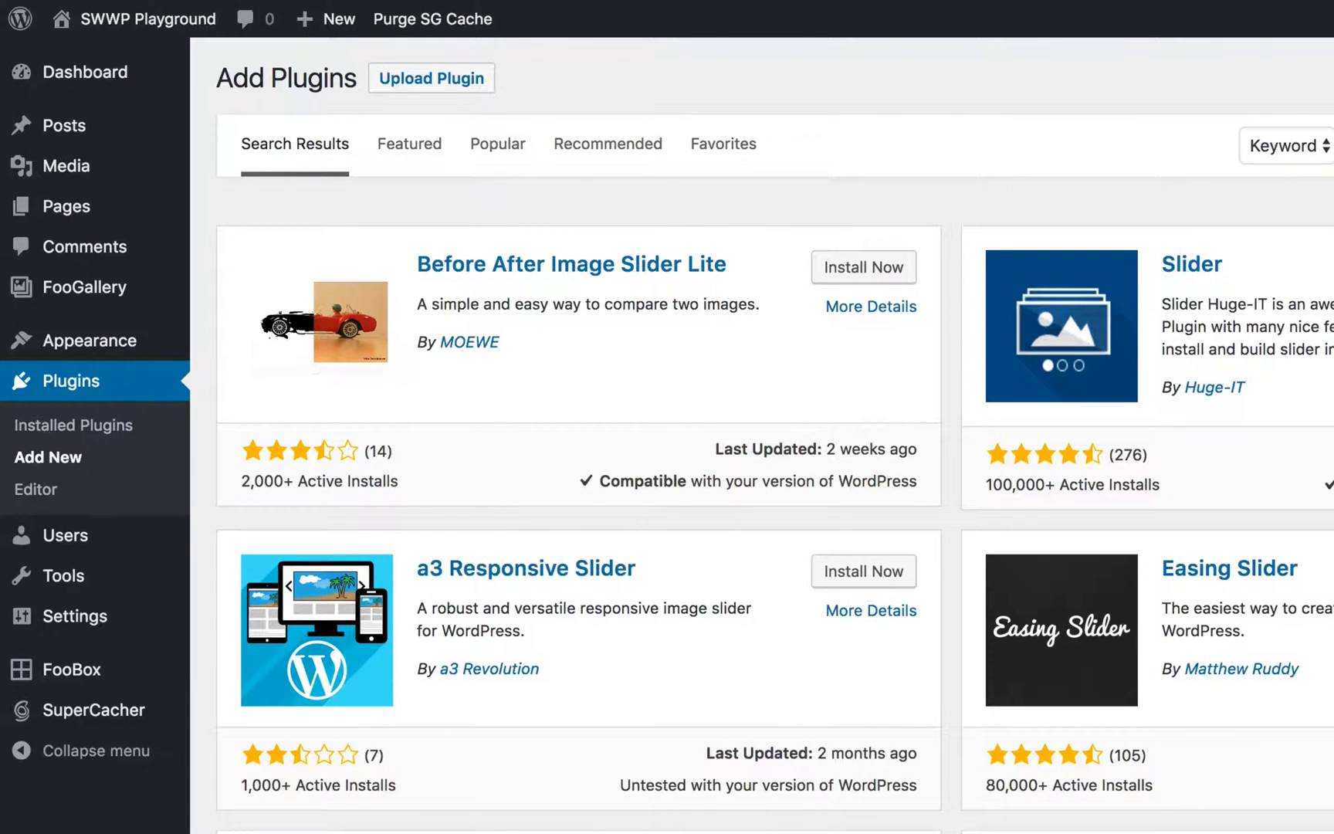
{"action": "mouse_move", "coordinate": [861, 219]}
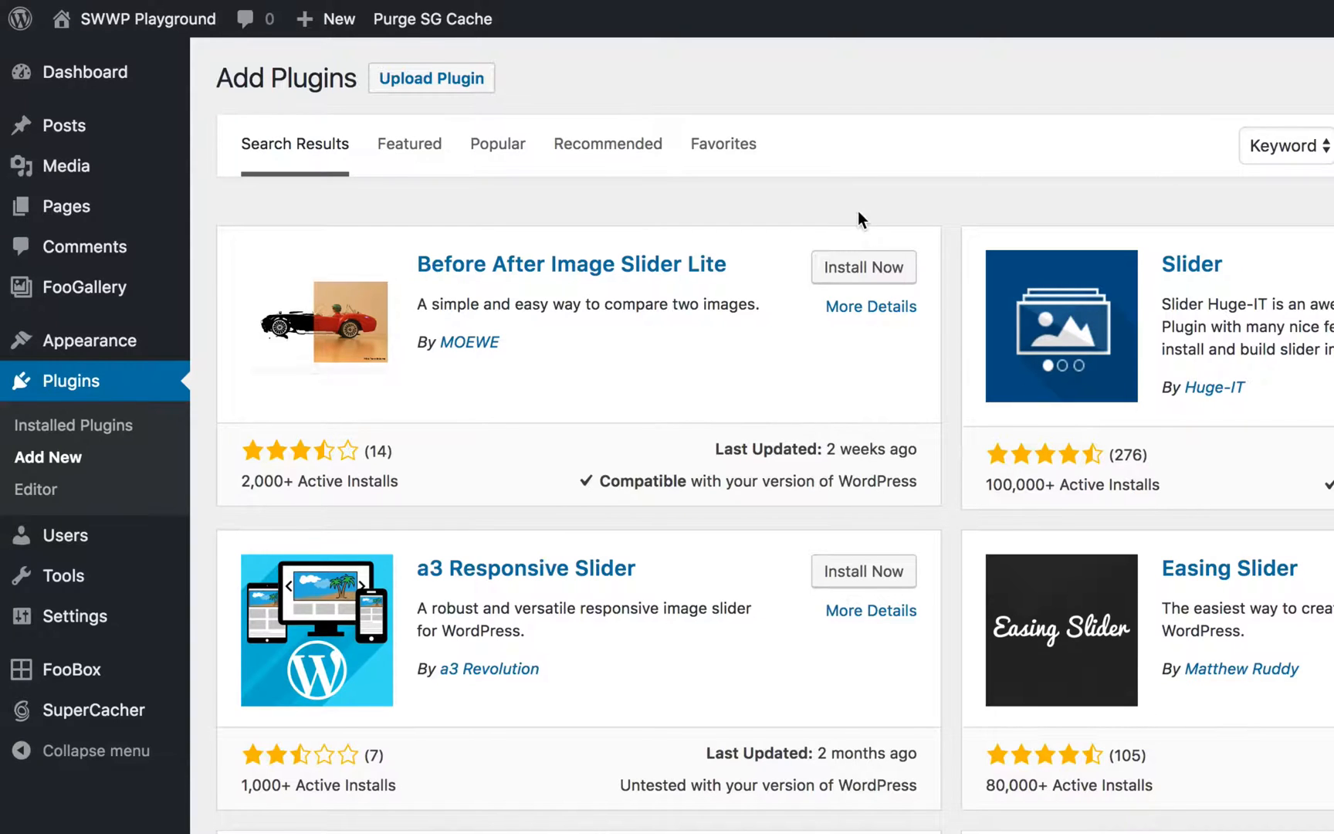
{"action": "mouse_move", "coordinate": [863, 268]}
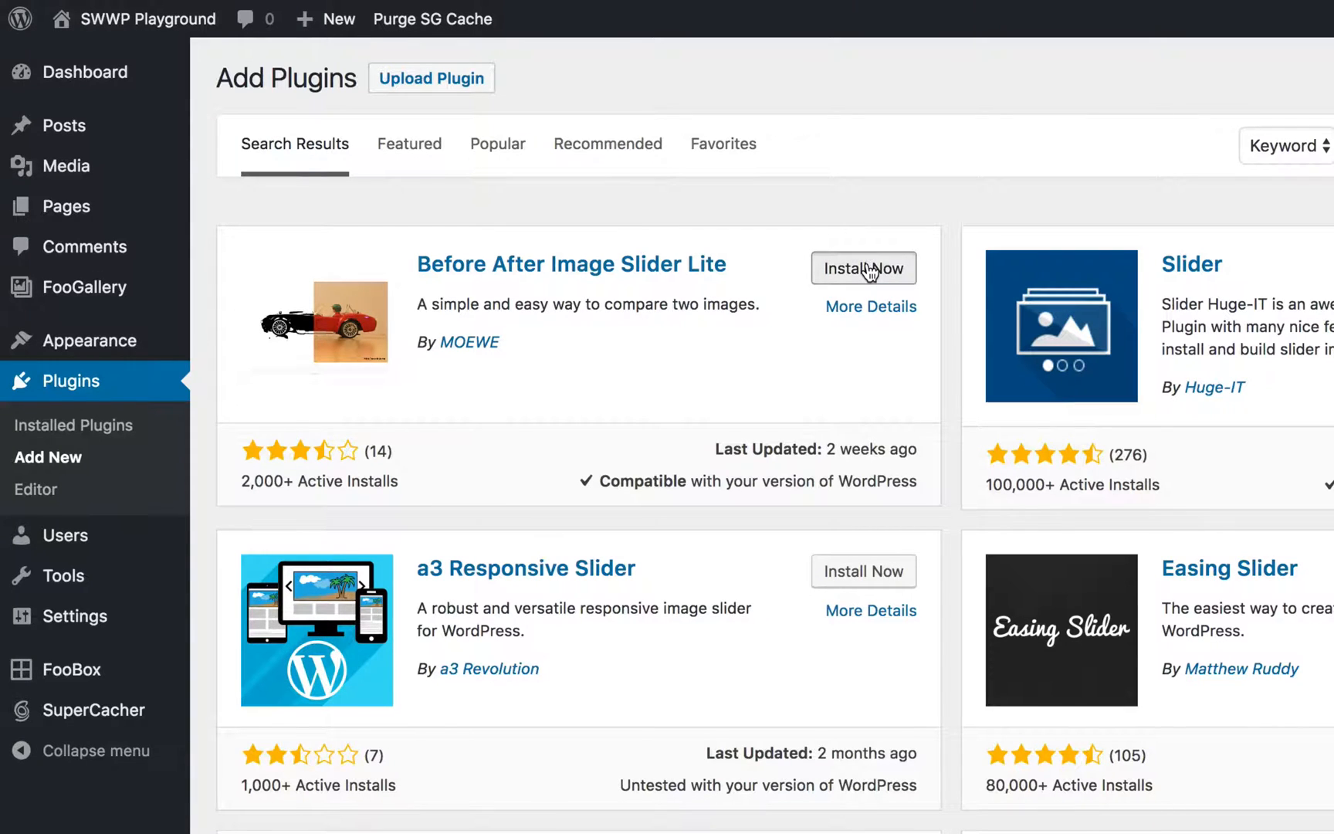
Install the Before After Image Slider Lite plugin from the search results
{"action": "left_click", "coordinate": [863, 269]}
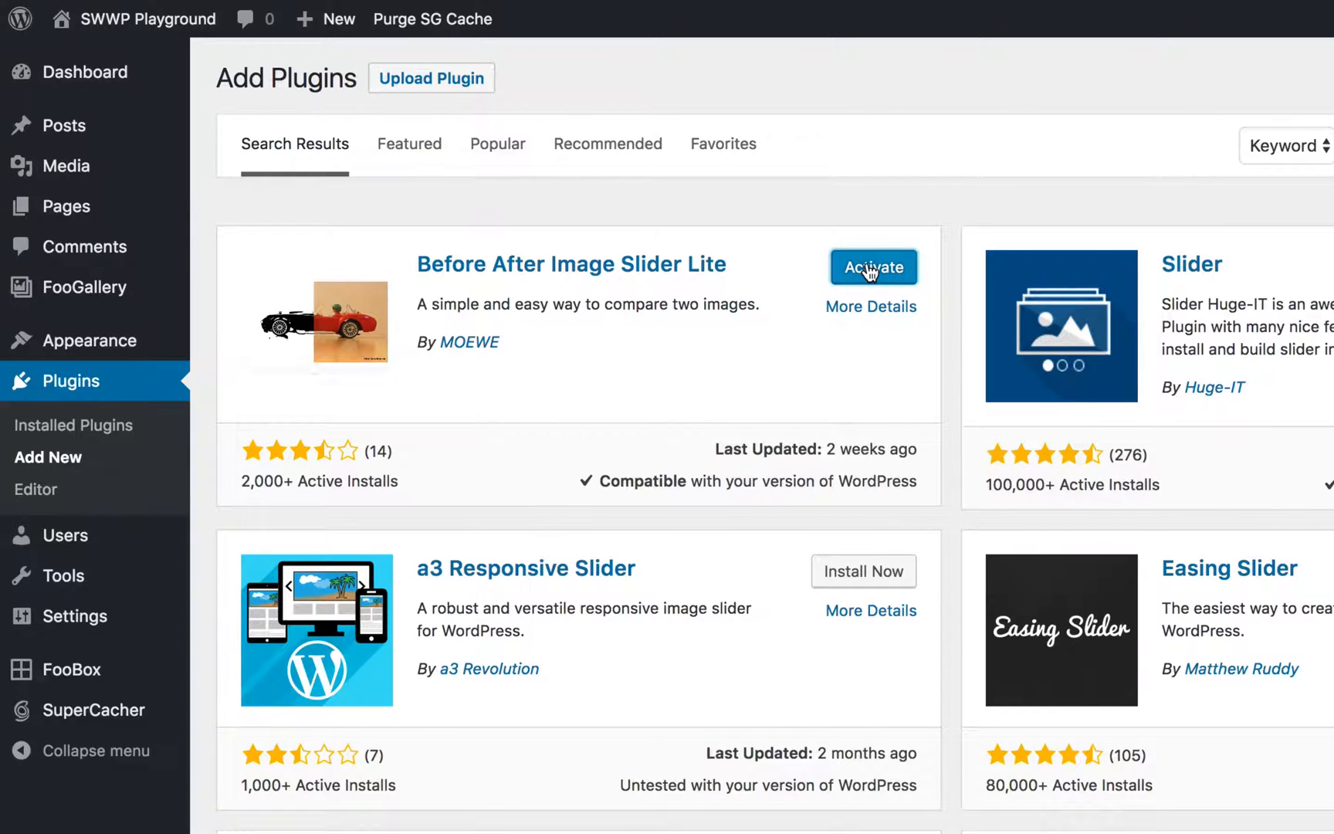
Activate the newly installed Before After Image Slider Lite plugin
{"action": "left_click", "coordinate": [871, 267]}
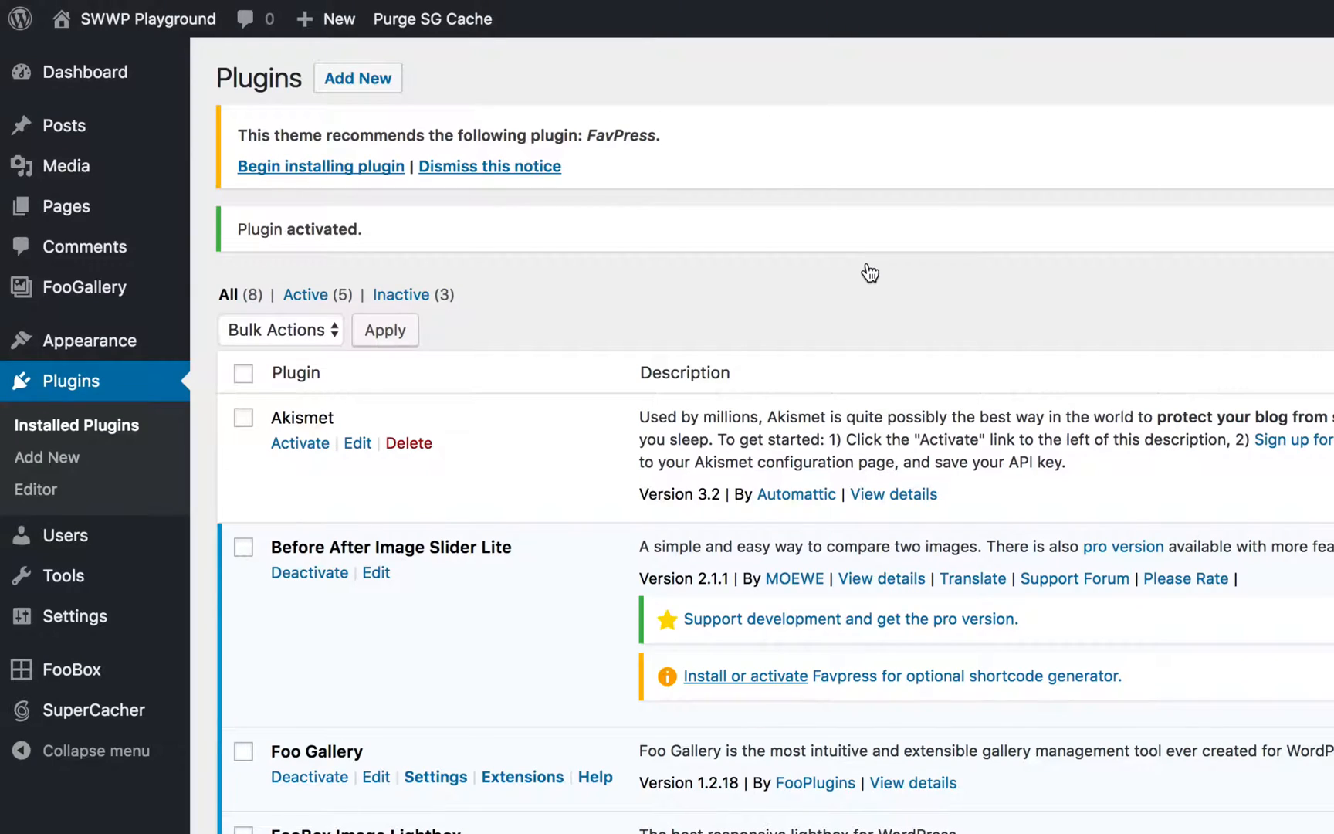
{"action": "mouse_move", "coordinate": [475, 142]}
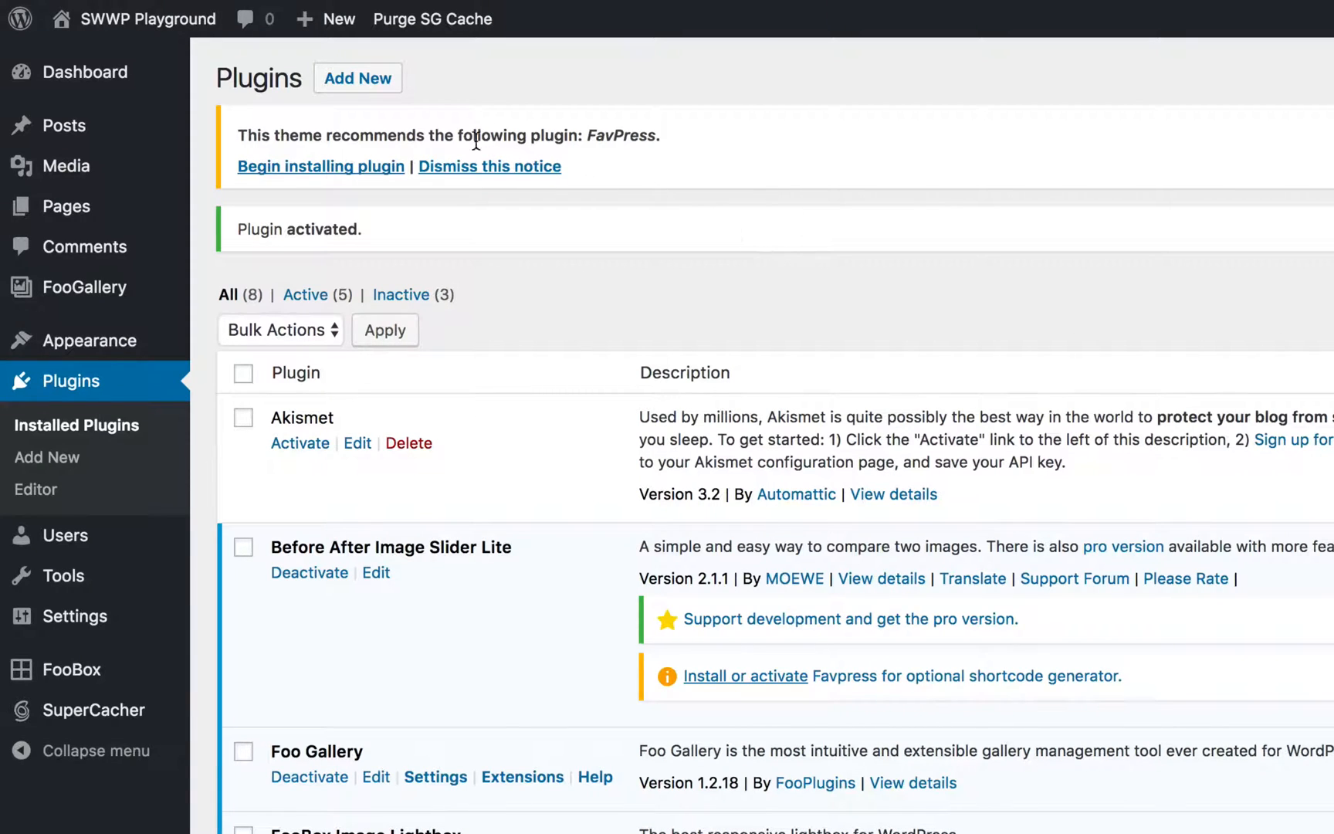
{"action": "mouse_move", "coordinate": [404, 142]}
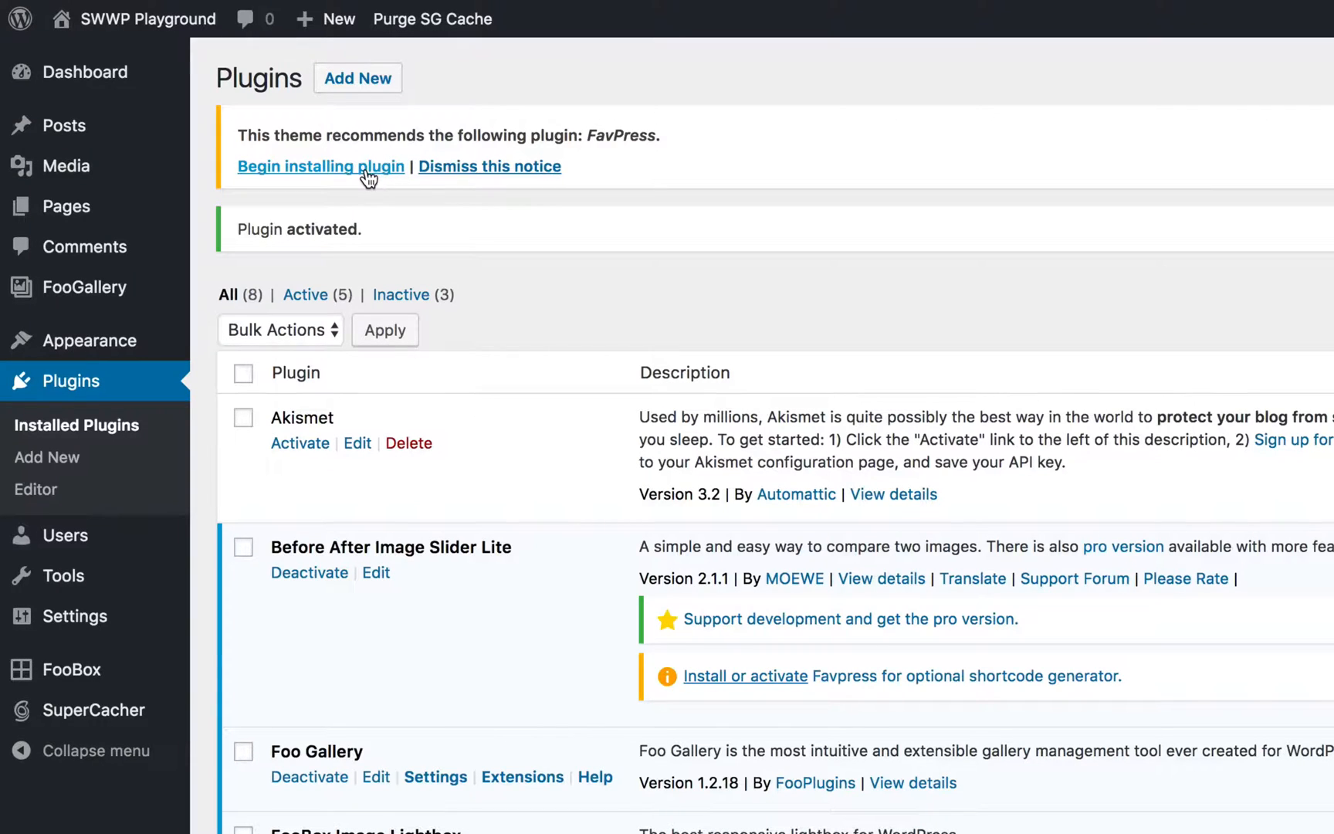
{"action": "mouse_move", "coordinate": [735, 692]}
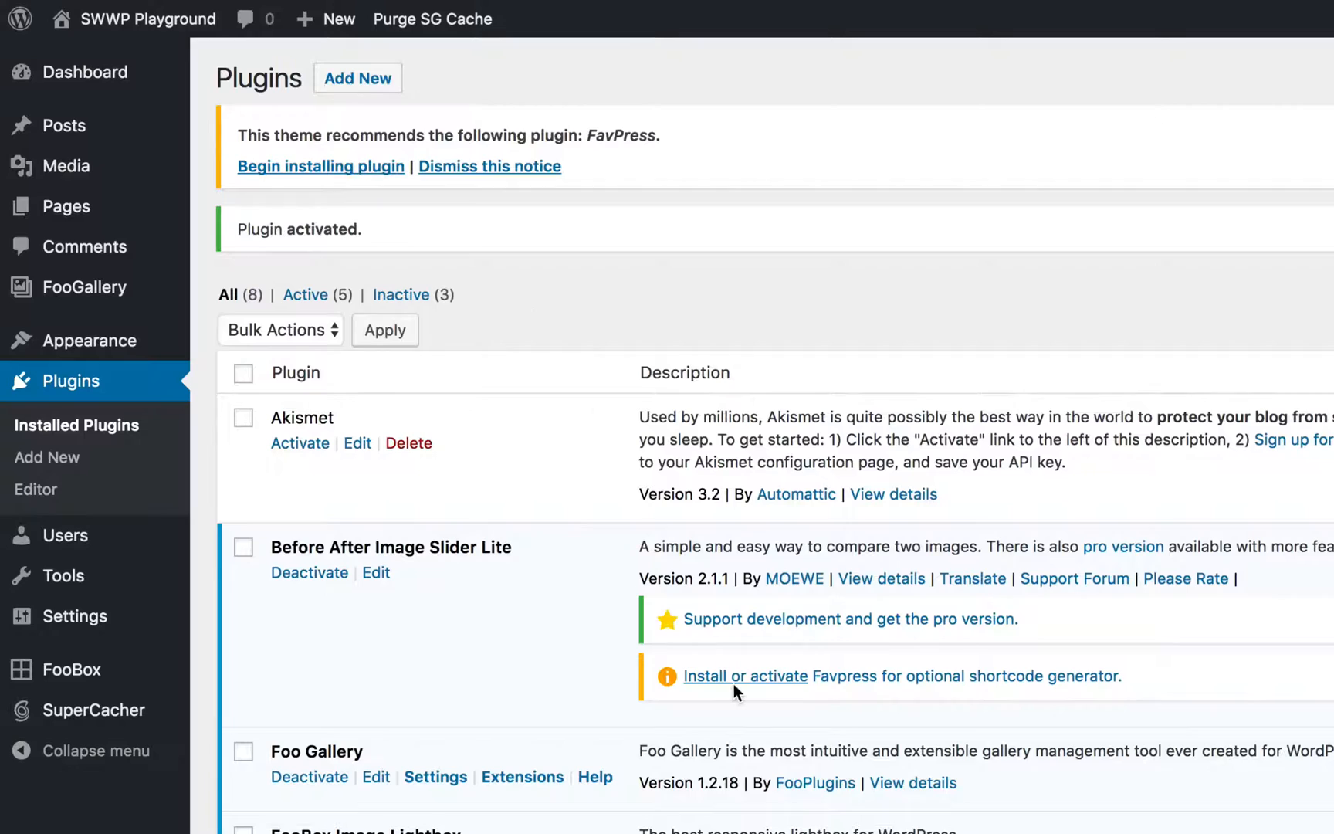
{"action": "mouse_move", "coordinate": [379, 166]}
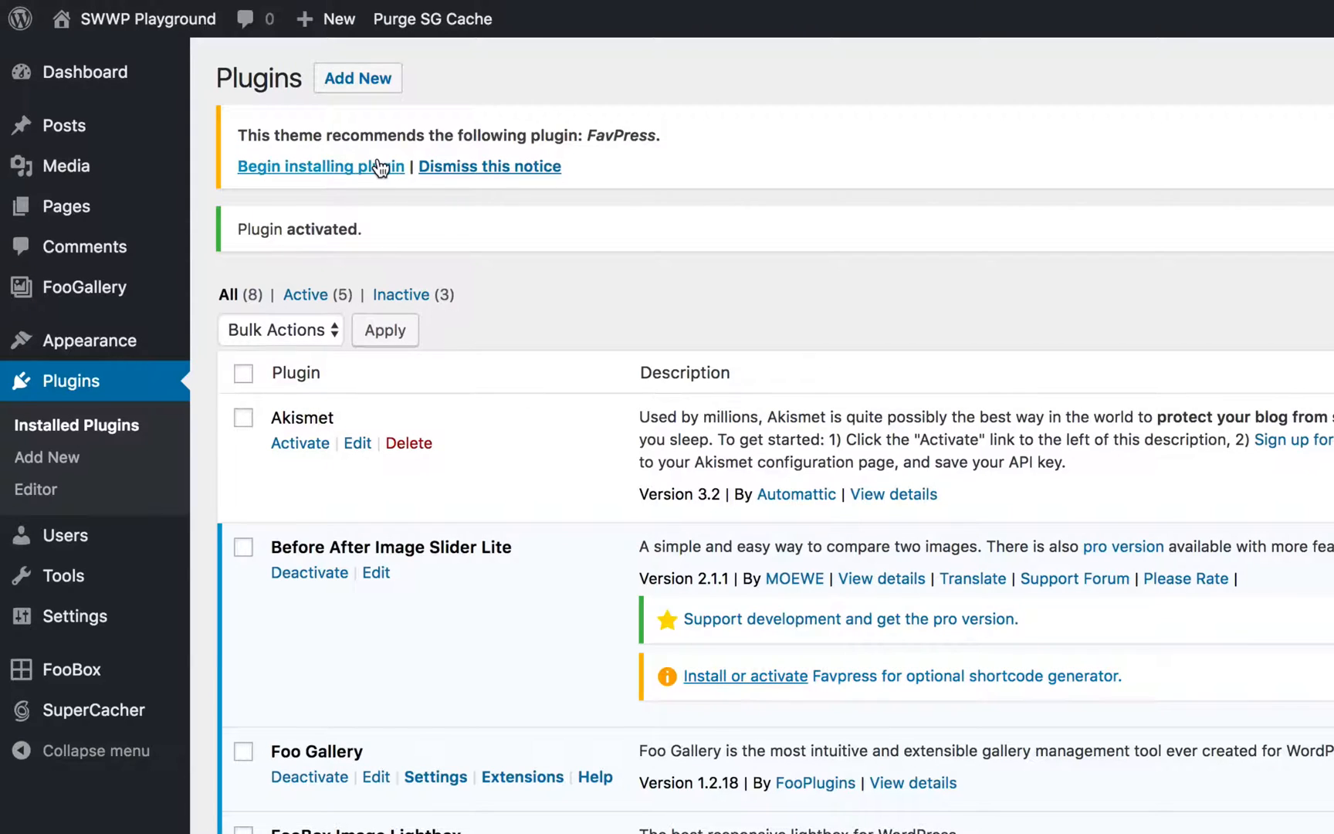
{"action": "mouse_move", "coordinate": [368, 175]}
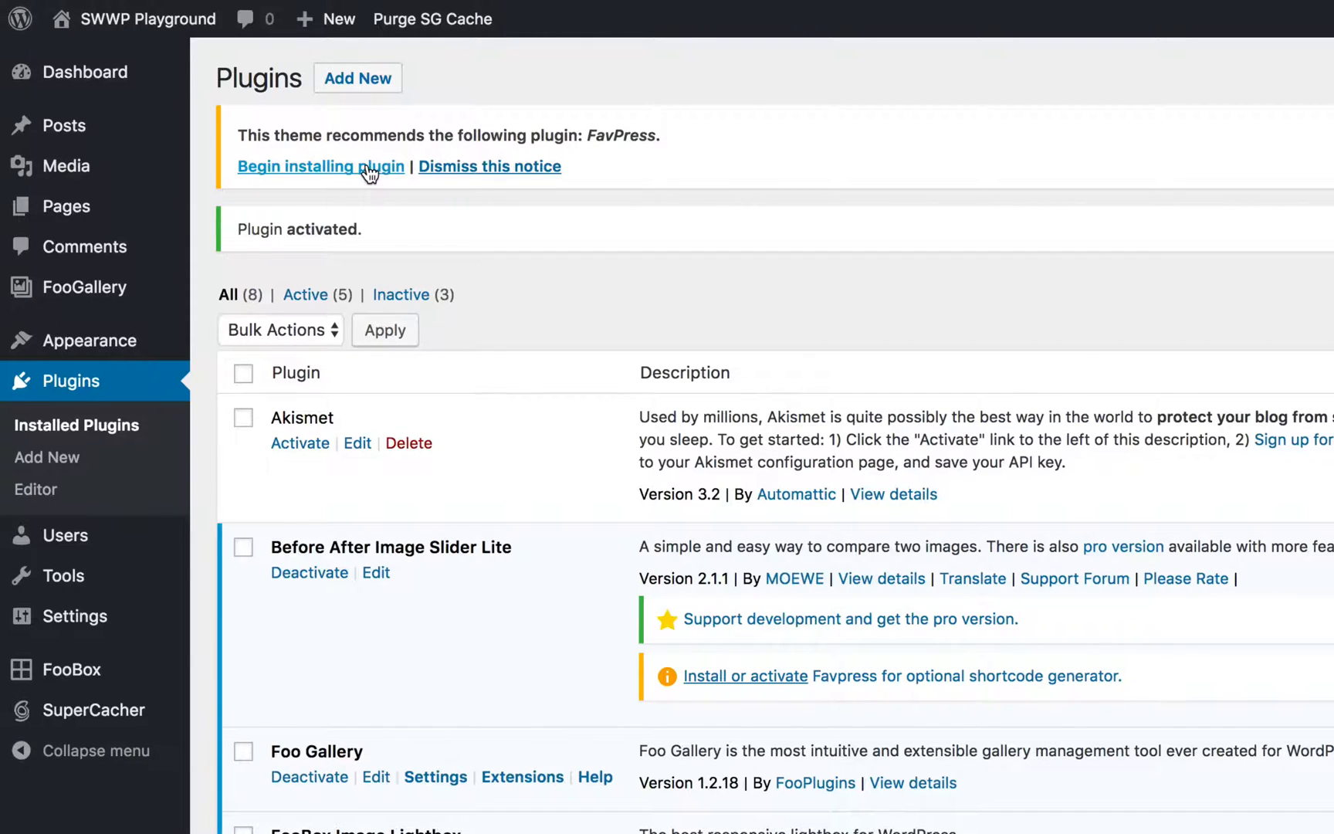
Install the recommended FavPress plugin and go back to the Dashboard
{"action": "left_click", "coordinate": [321, 166]}
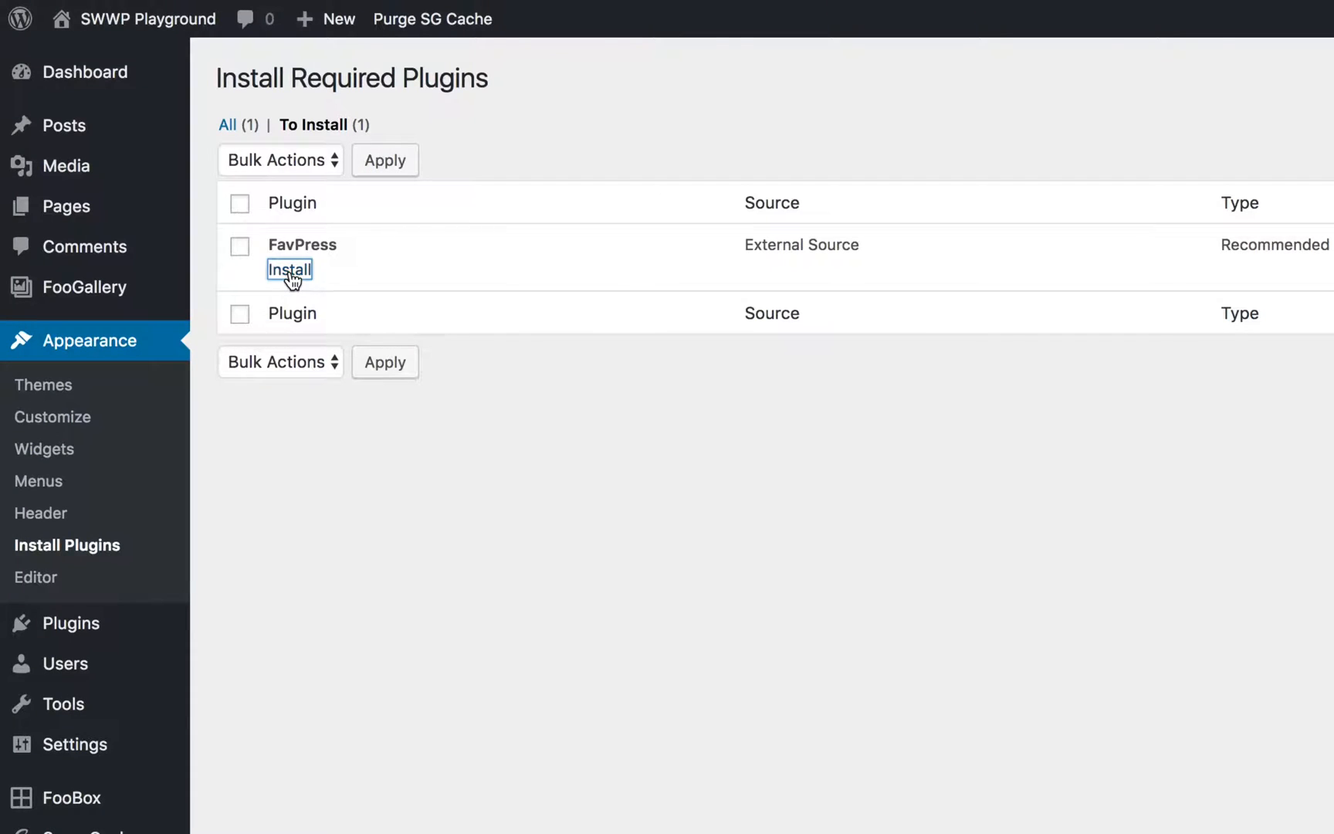
{"action": "left_click", "coordinate": [290, 269]}
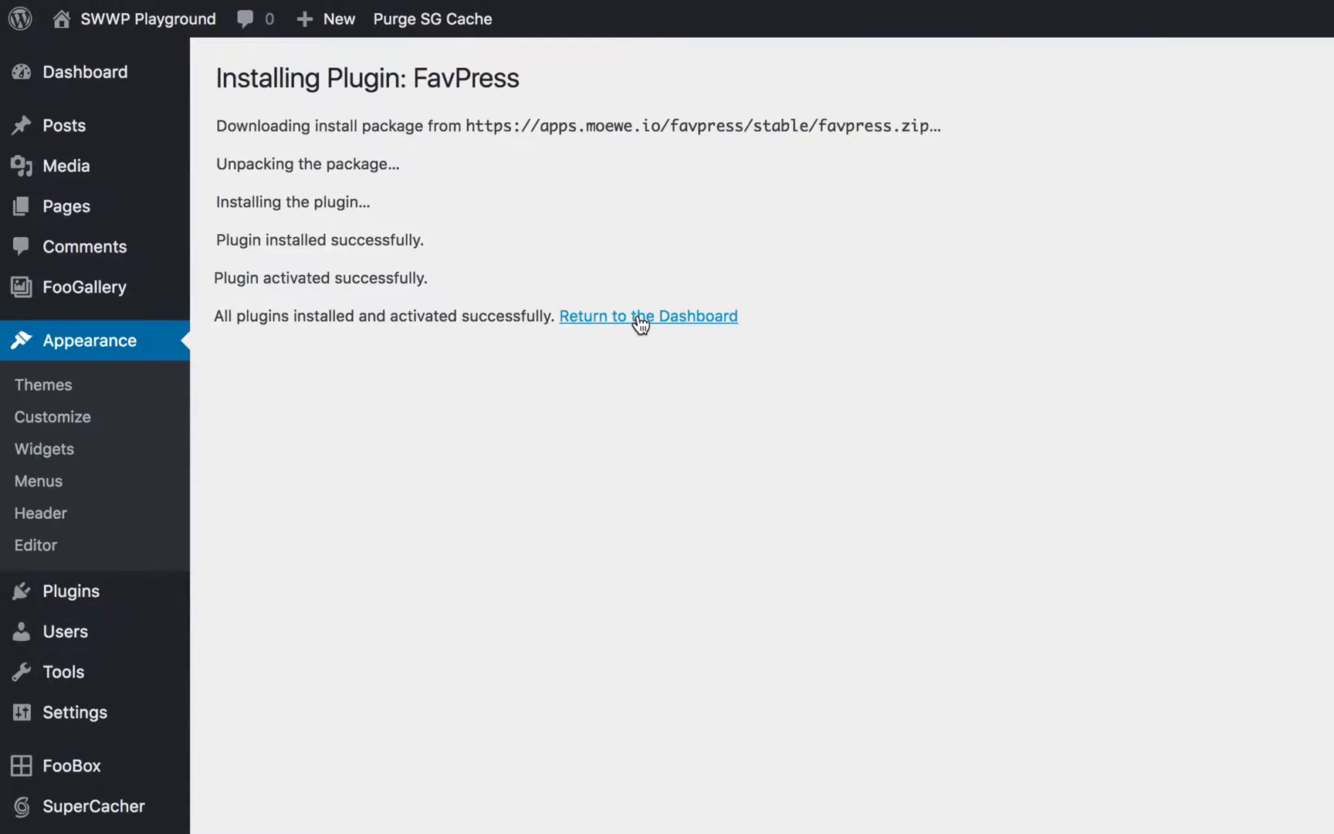
{"action": "left_click", "coordinate": [648, 316]}
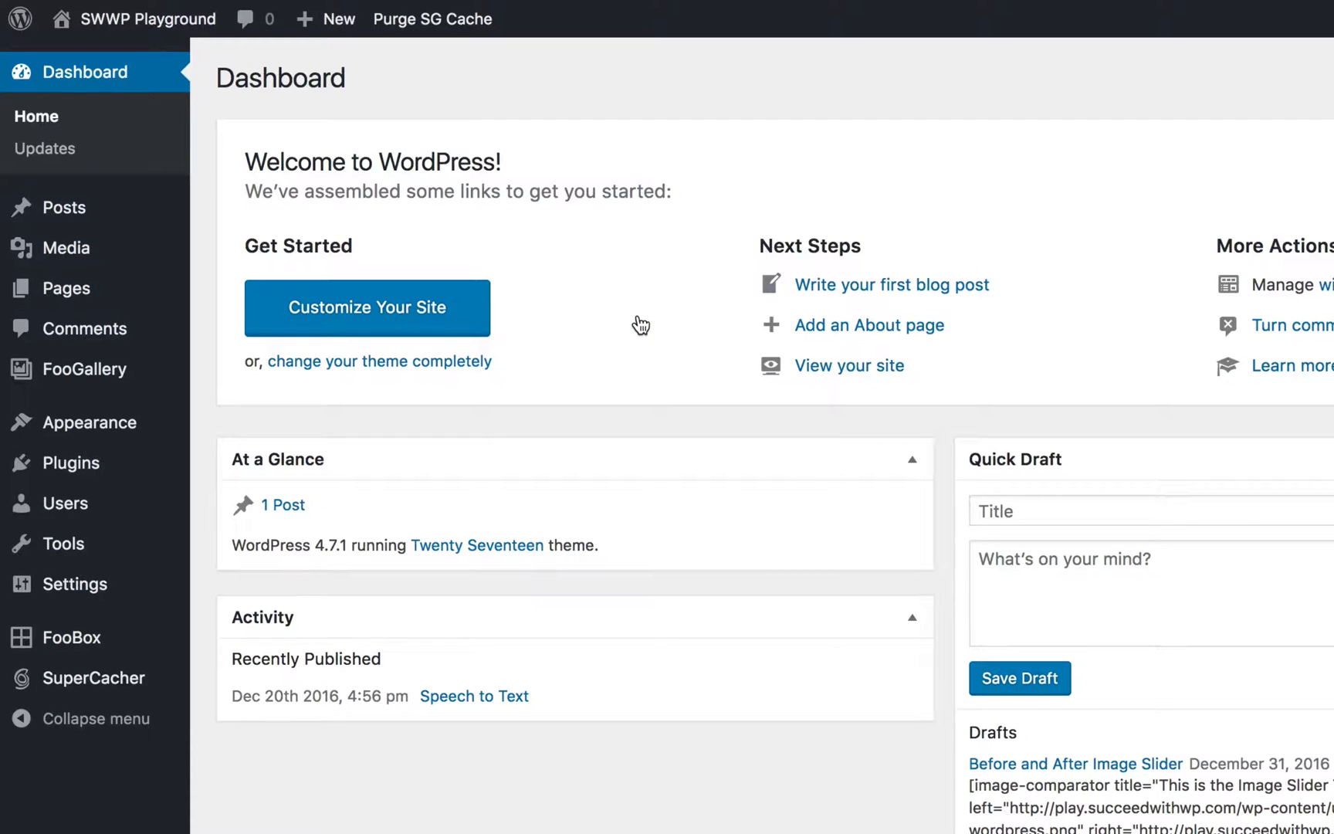
{"action": "mouse_move", "coordinate": [139, 543]}
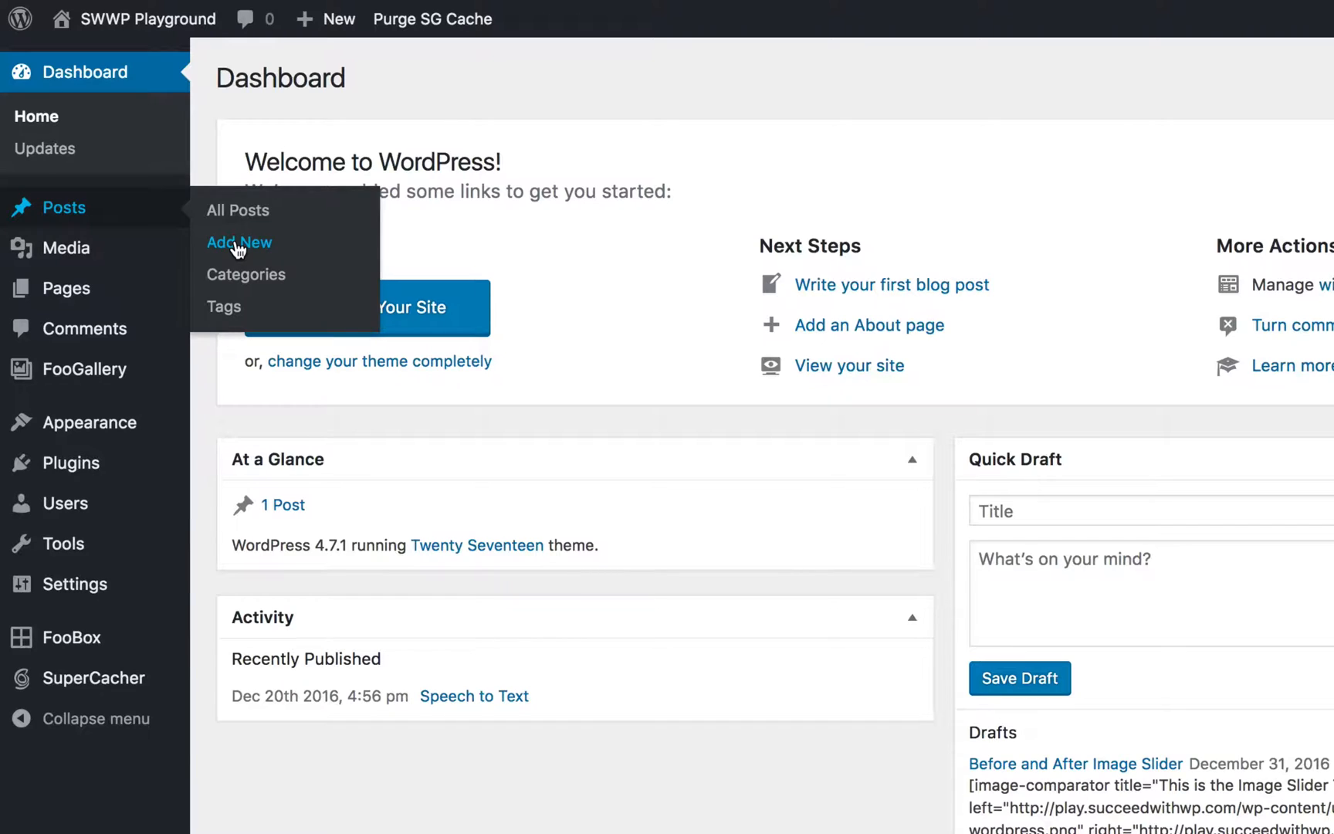
Create a new post titled 'Before After Tutorial'
{"action": "left_click", "coordinate": [240, 242]}
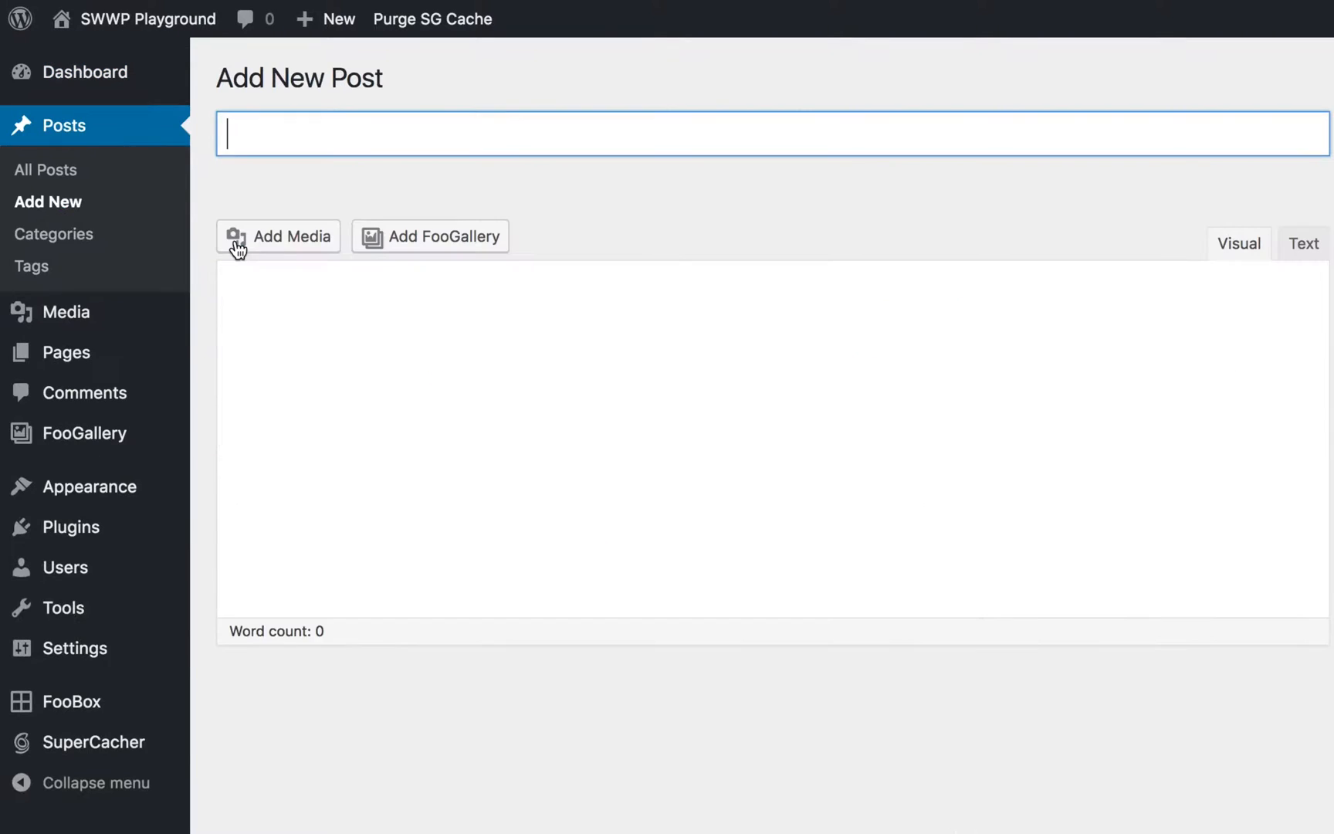
{"action": "type", "text": "Before"}
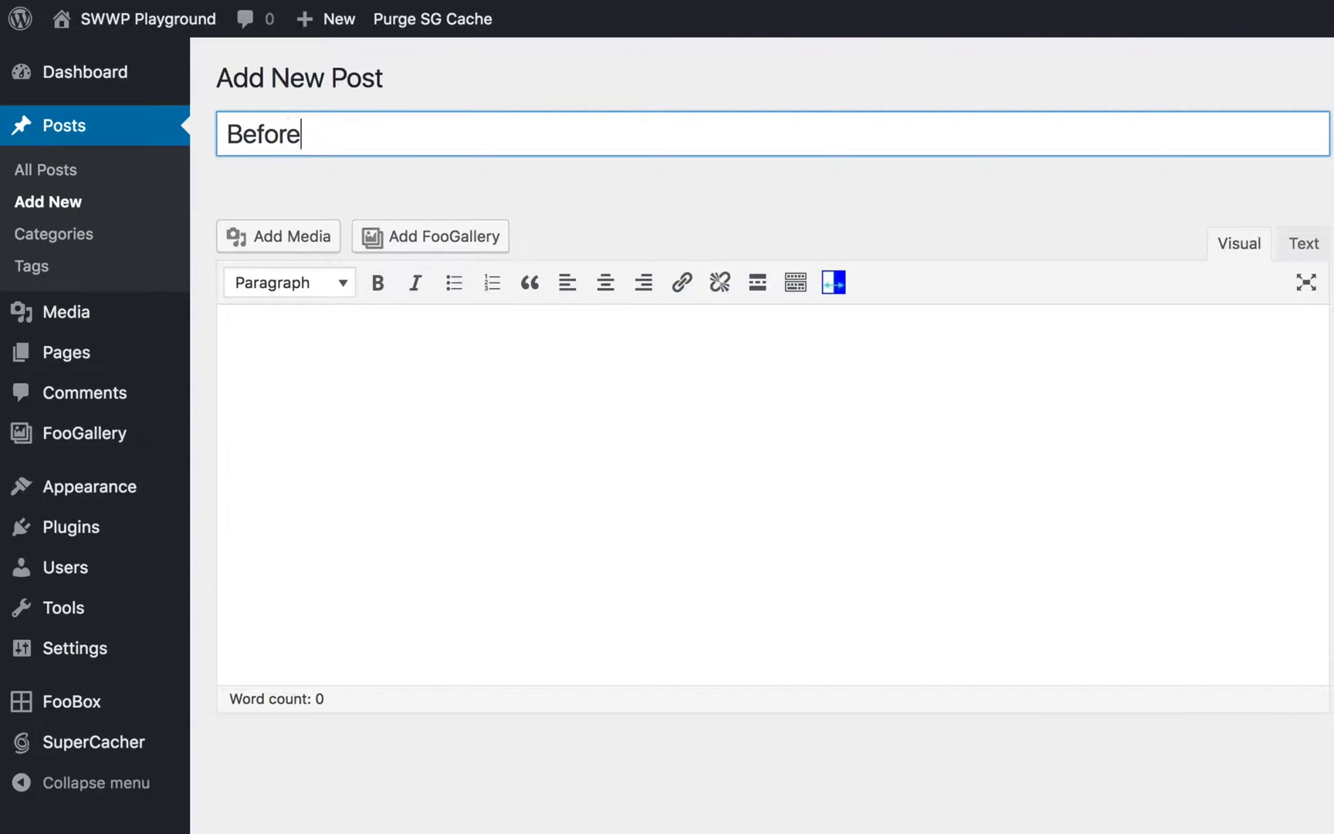
{"action": "type", "text": "After"}
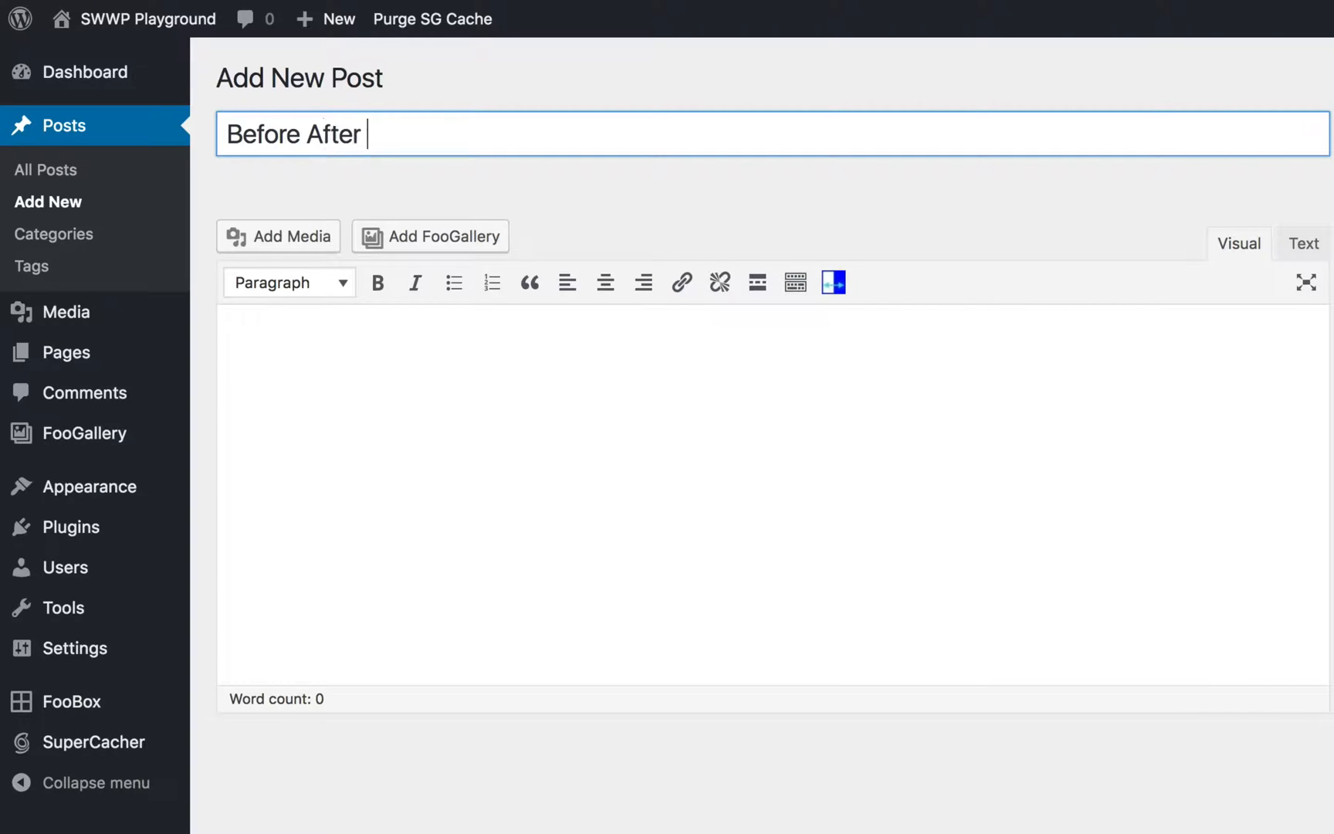
{"action": "type", "text": "Tutorial"}
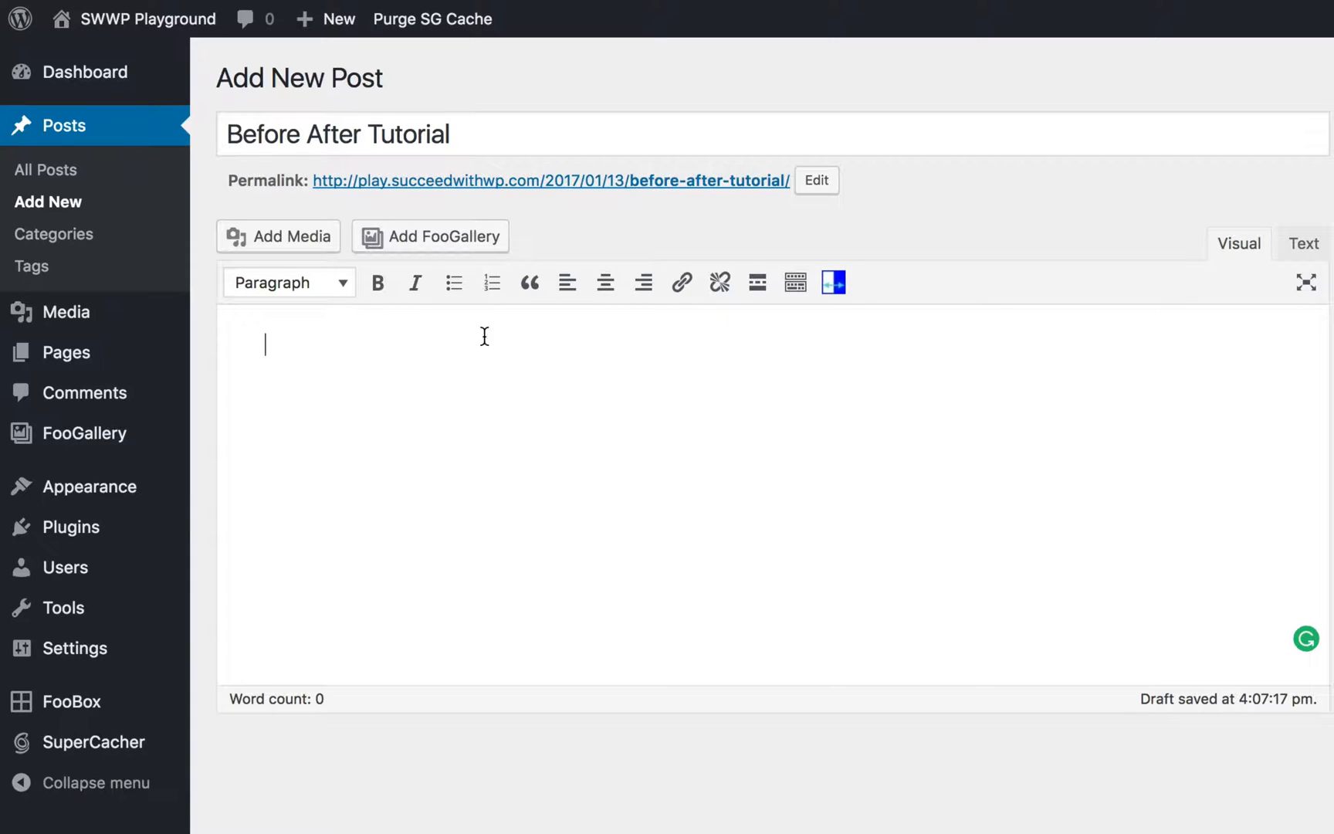
{"action": "mouse_move", "coordinate": [833, 283]}
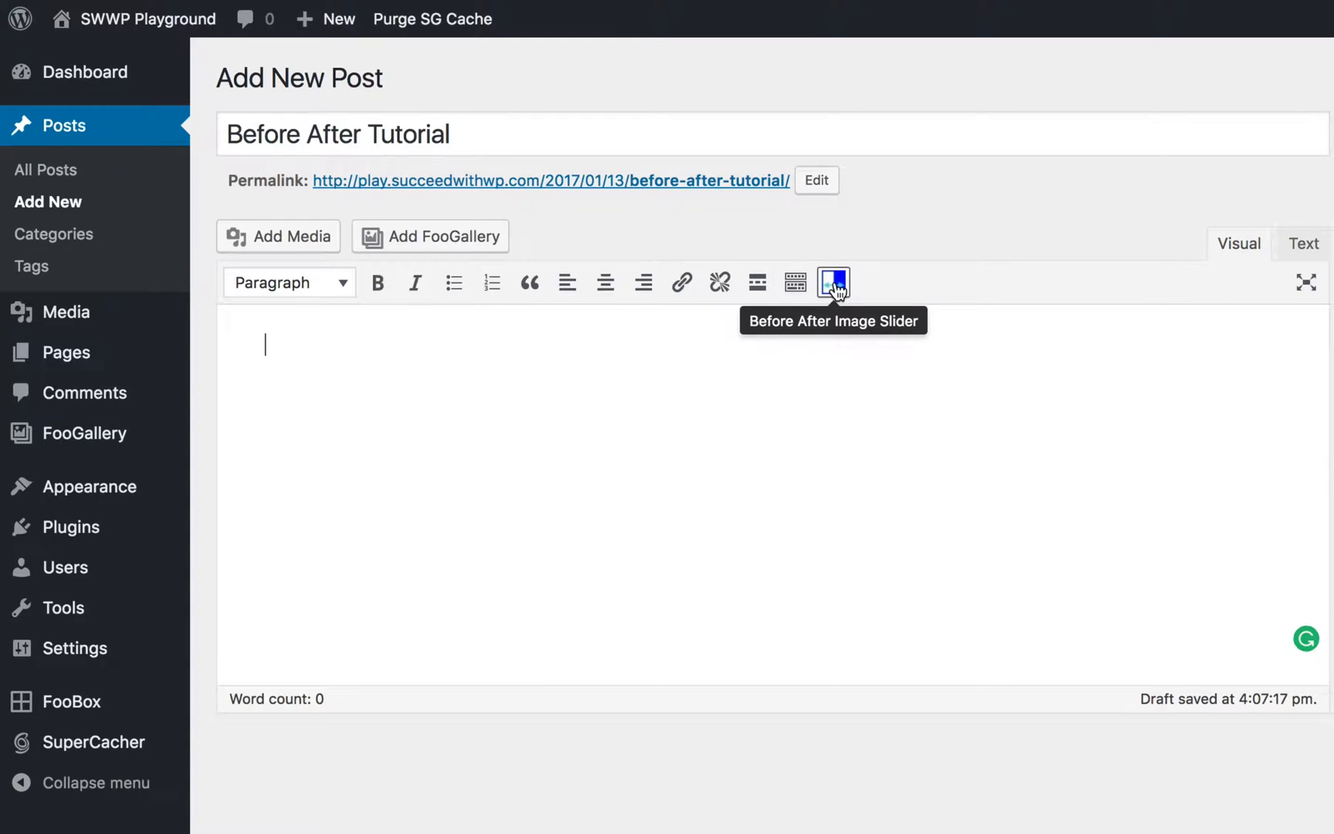
Insert a before/after image slider and title it 'This is the Title'
{"action": "left_click", "coordinate": [833, 282]}
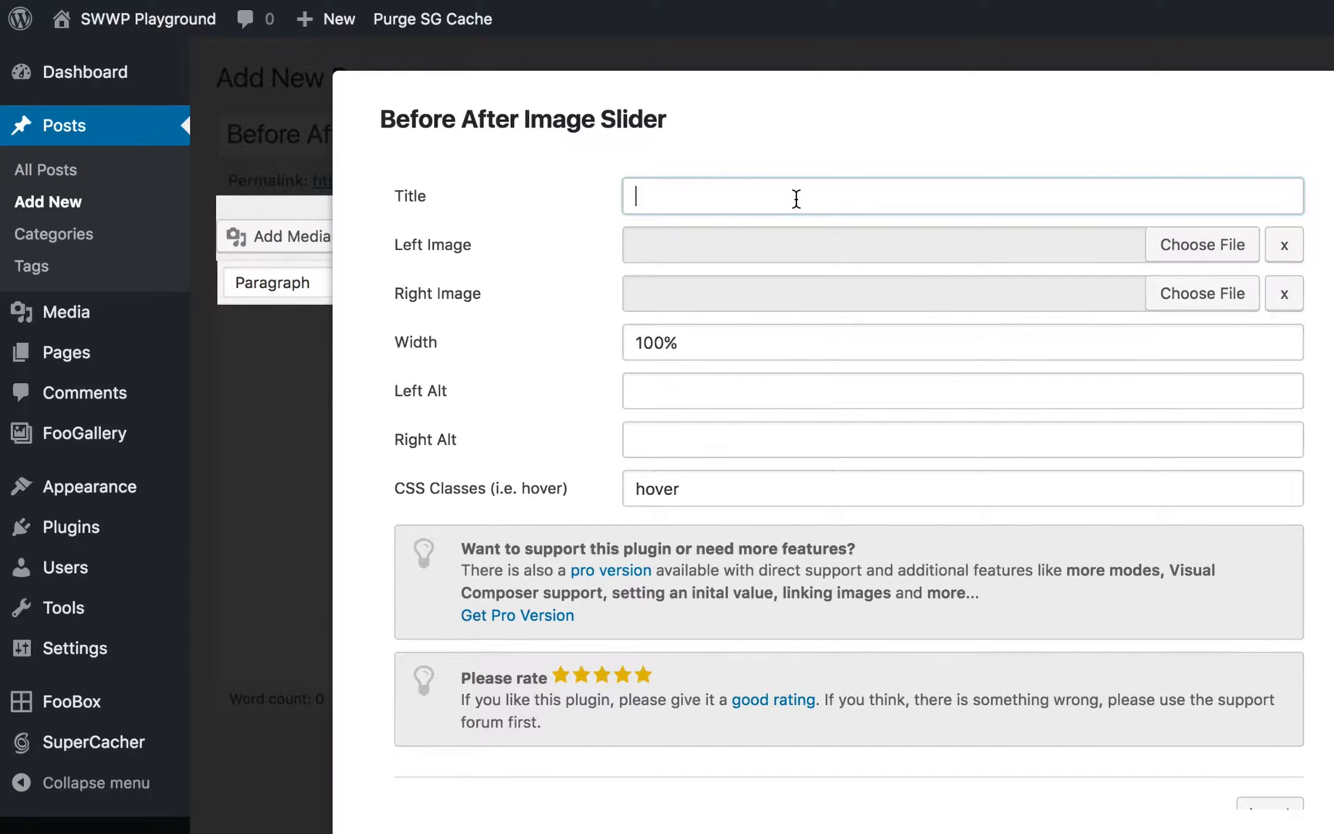
{"action": "type", "text": "This"}
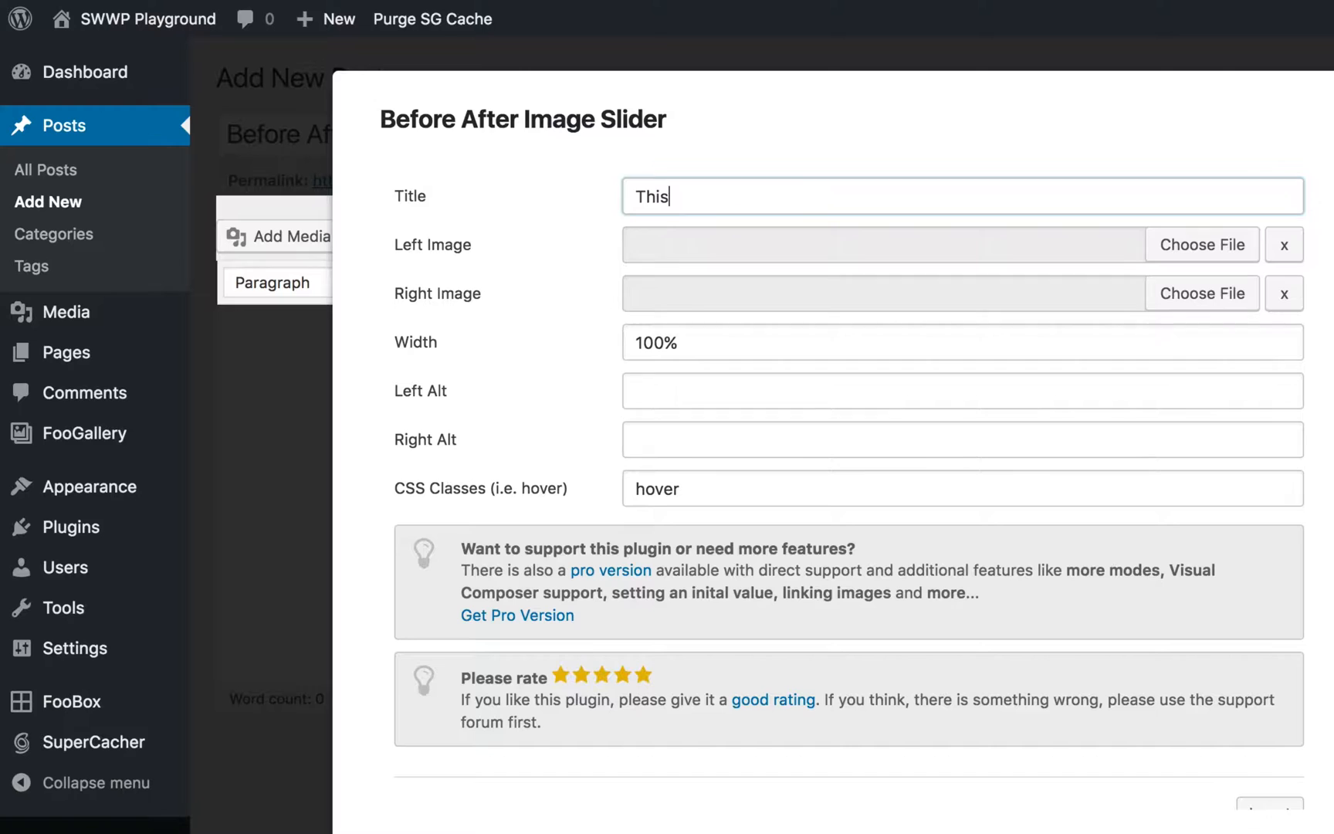
{"action": "type", "text": "is the T"}
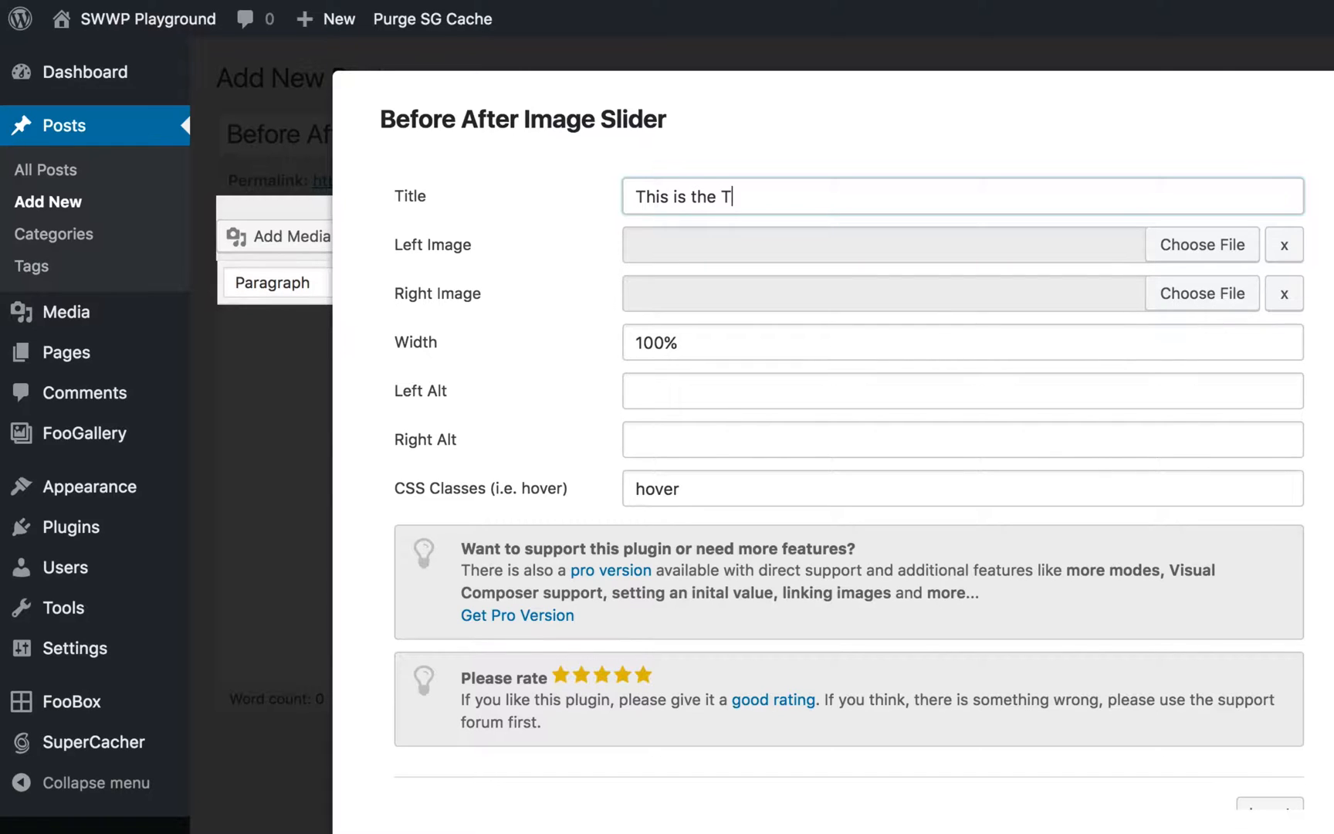
{"action": "type", "text": "itle"}
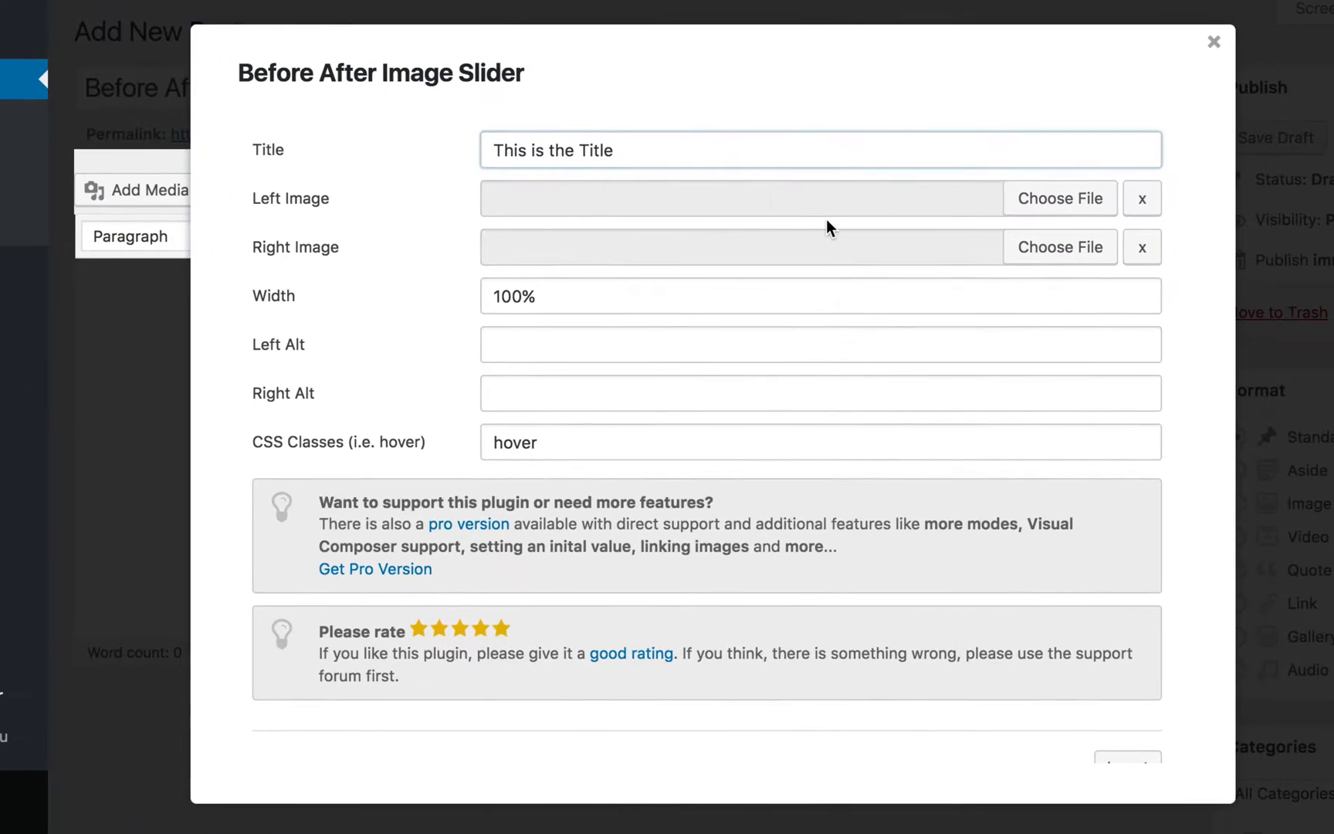
{"action": "mouse_move", "coordinate": [377, 265]}
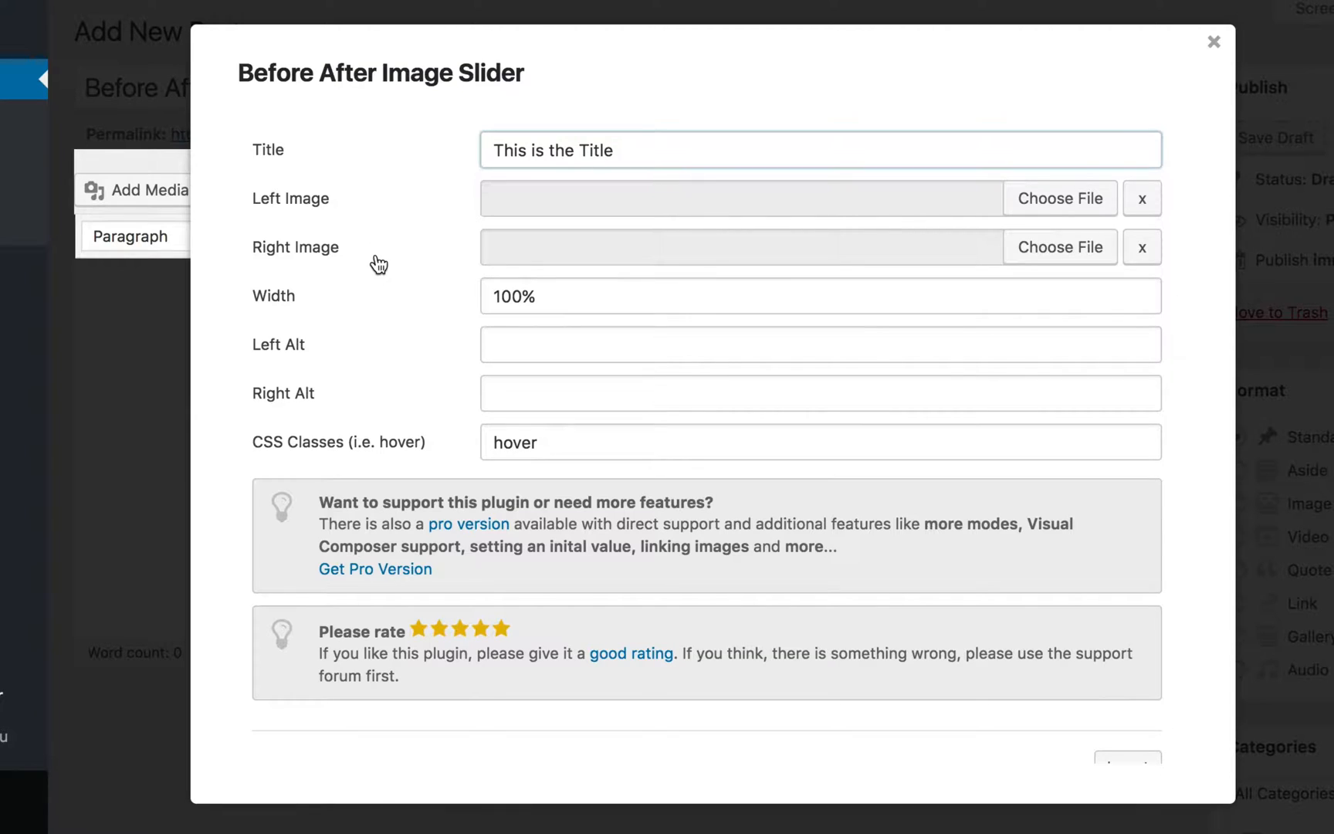
{"action": "mouse_move", "coordinate": [412, 356]}
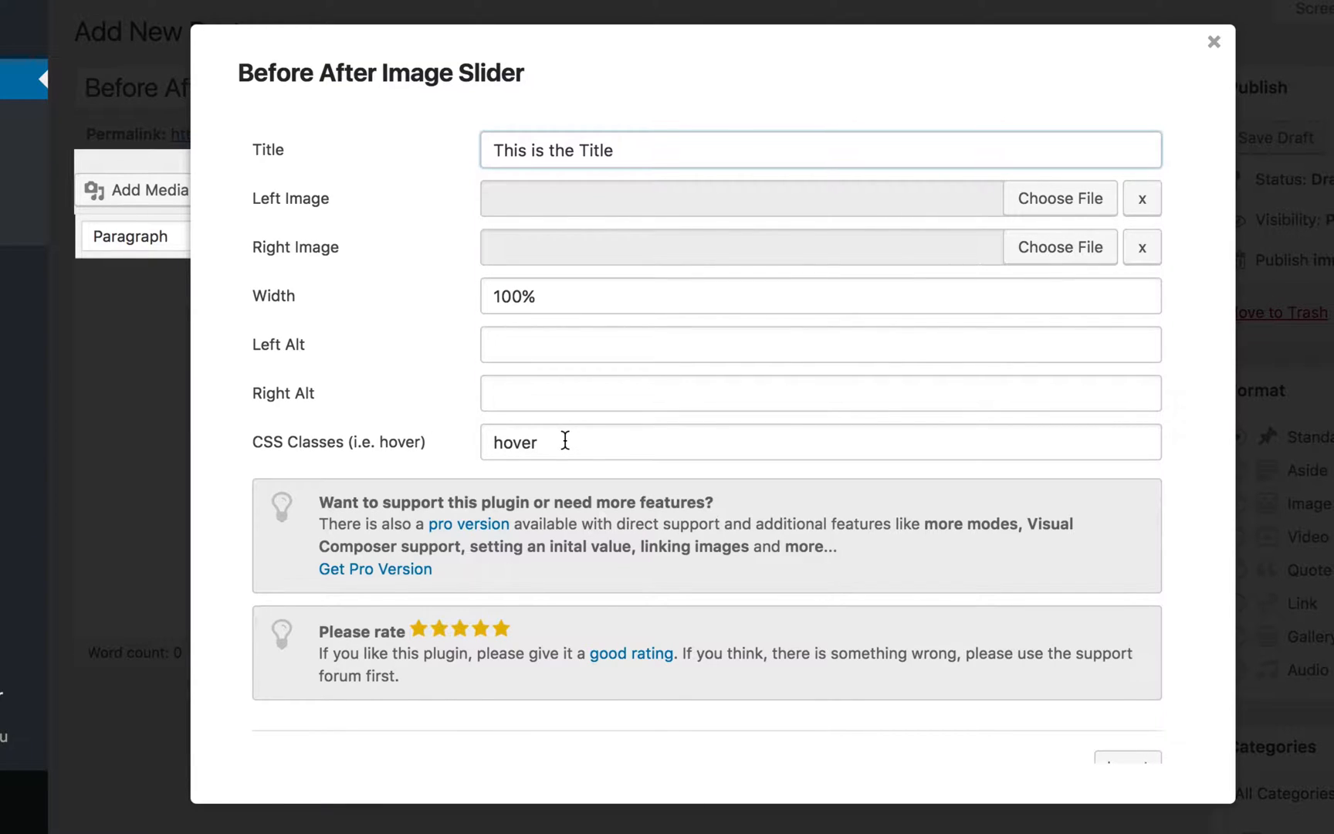
{"action": "mouse_move", "coordinate": [1059, 198]}
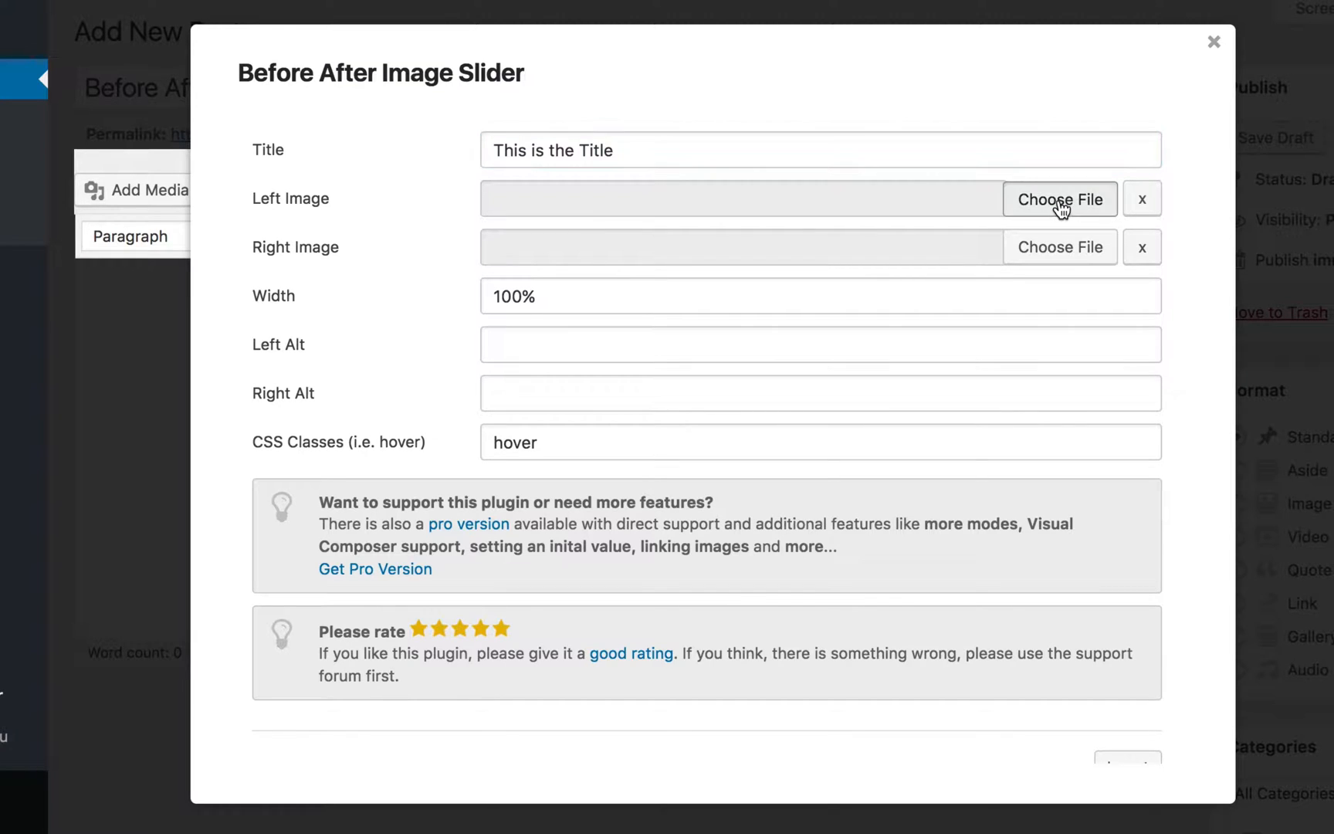
Choose the pixelated face photo from the Media Library as the left image
{"action": "left_click", "coordinate": [1059, 199]}
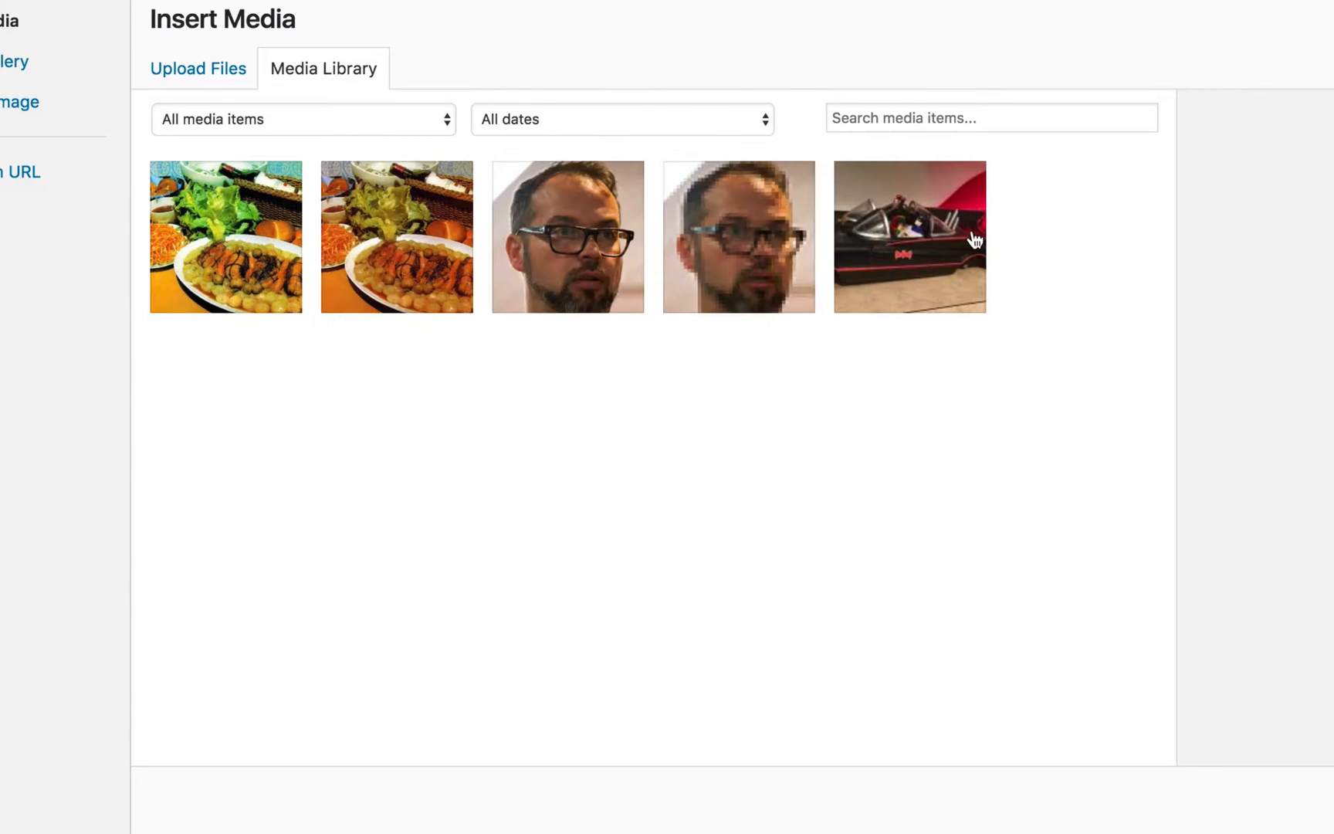
{"action": "mouse_move", "coordinate": [739, 266]}
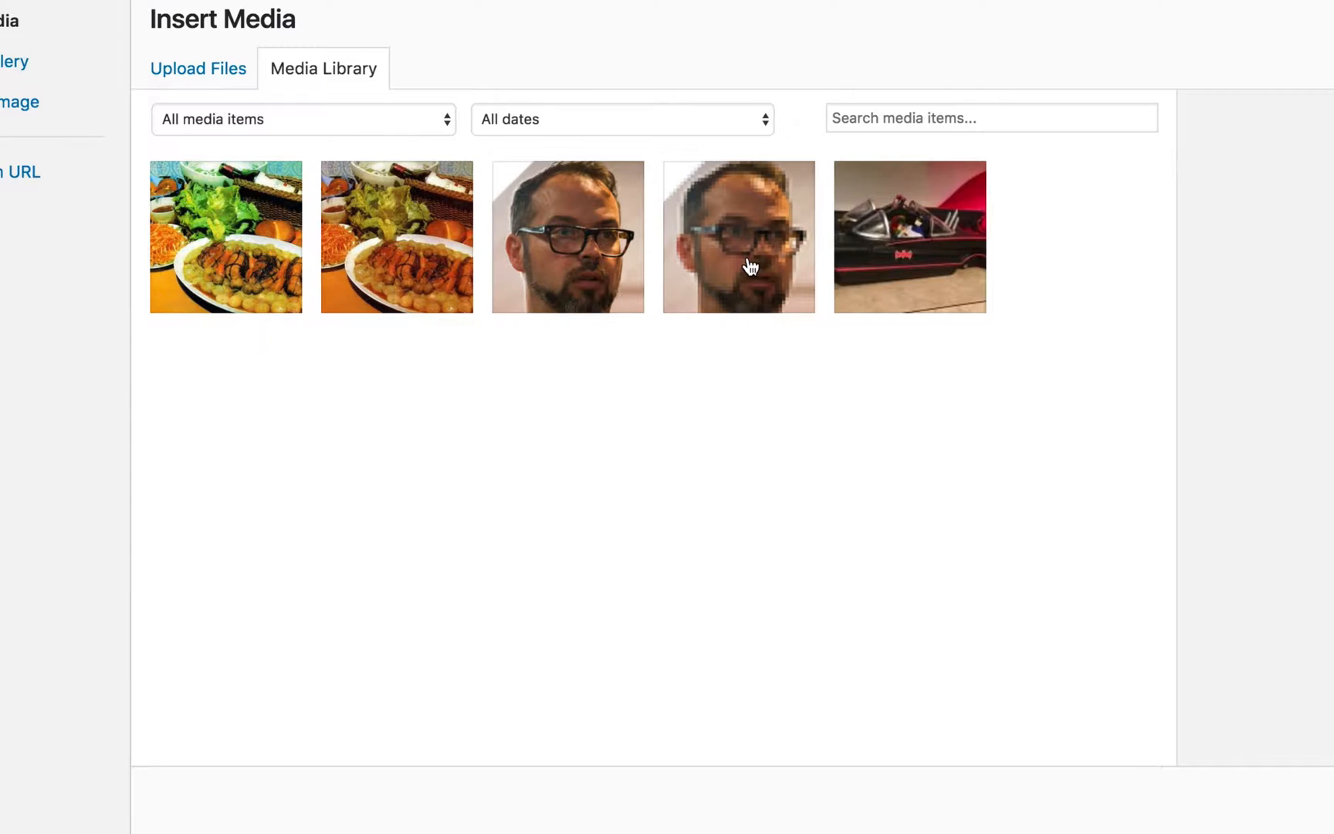
{"action": "left_click", "coordinate": [737, 236]}
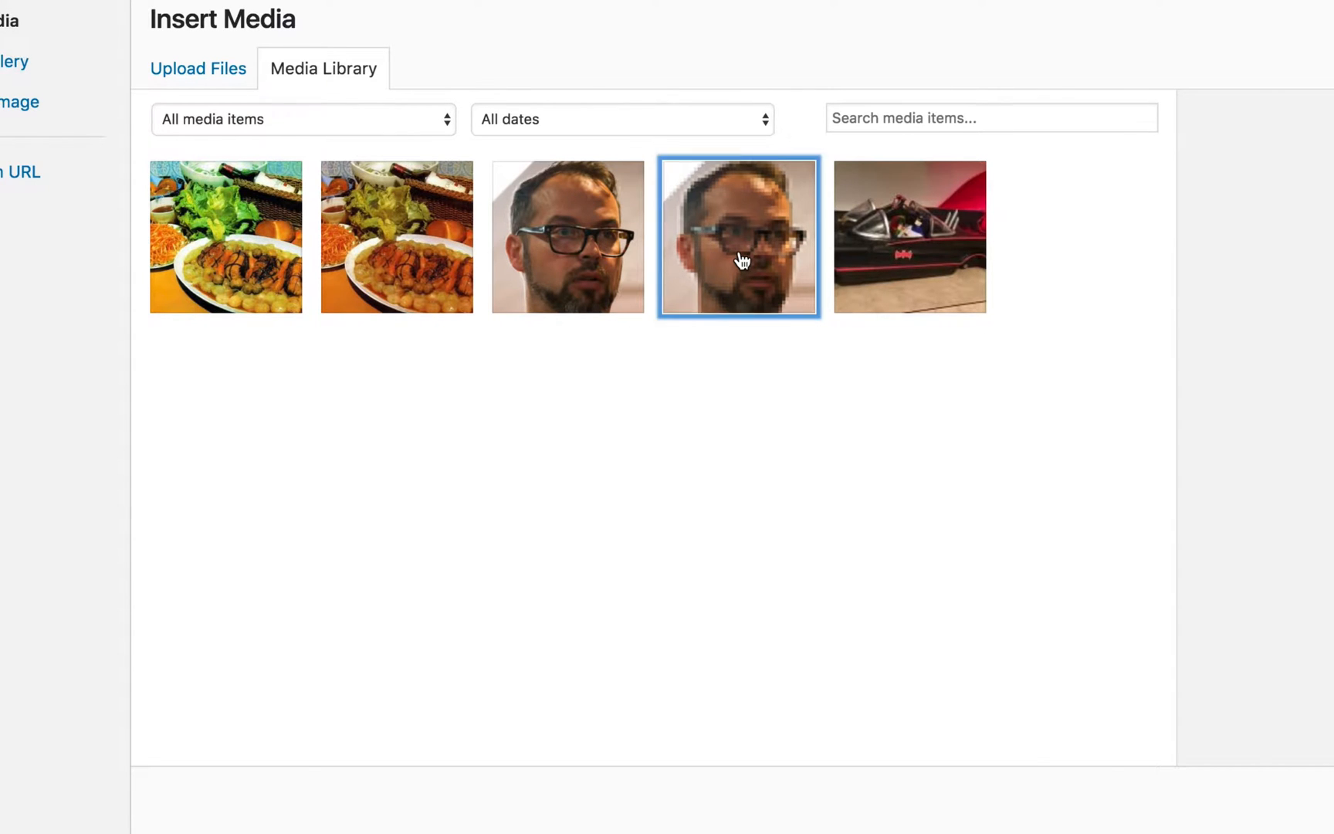
{"action": "left_click", "coordinate": [737, 236]}
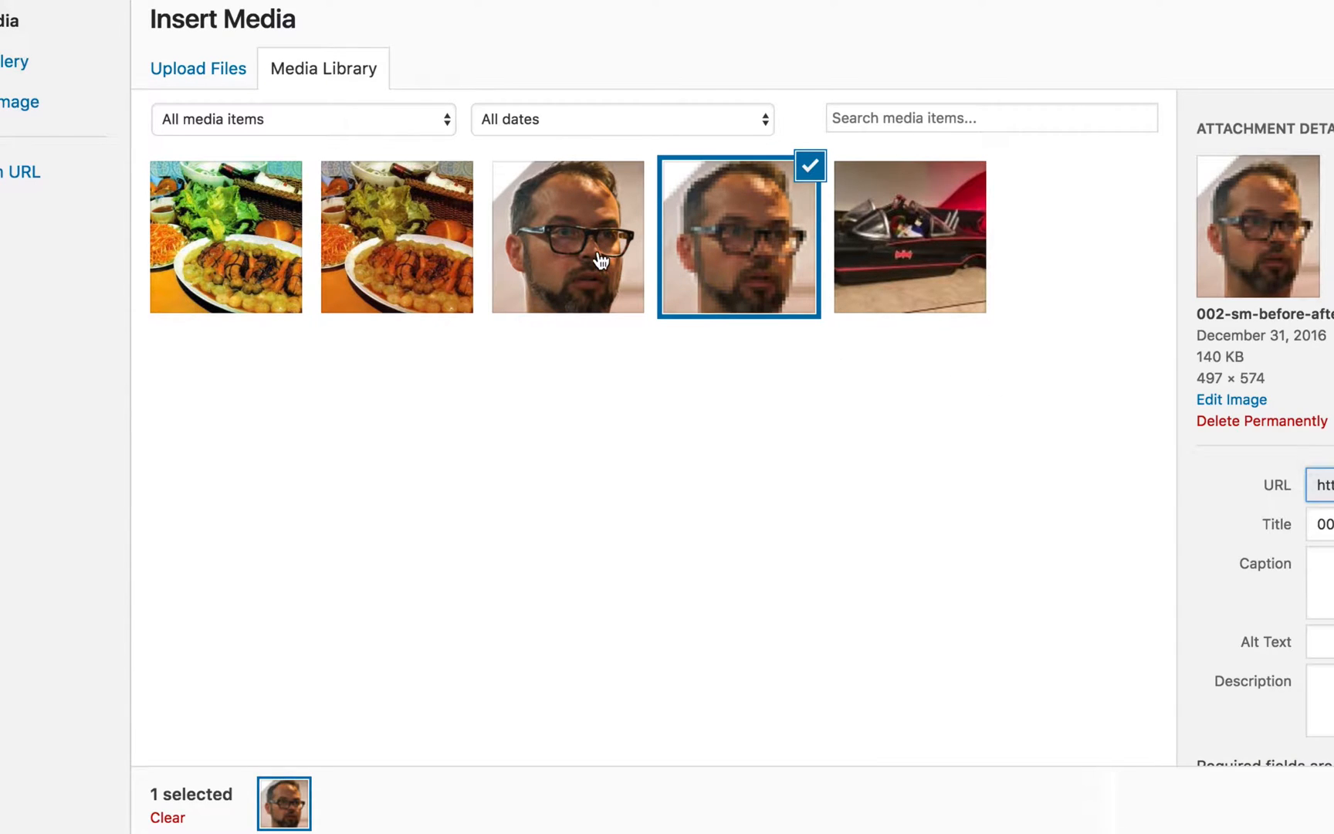
{"action": "mouse_move", "coordinate": [630, 247]}
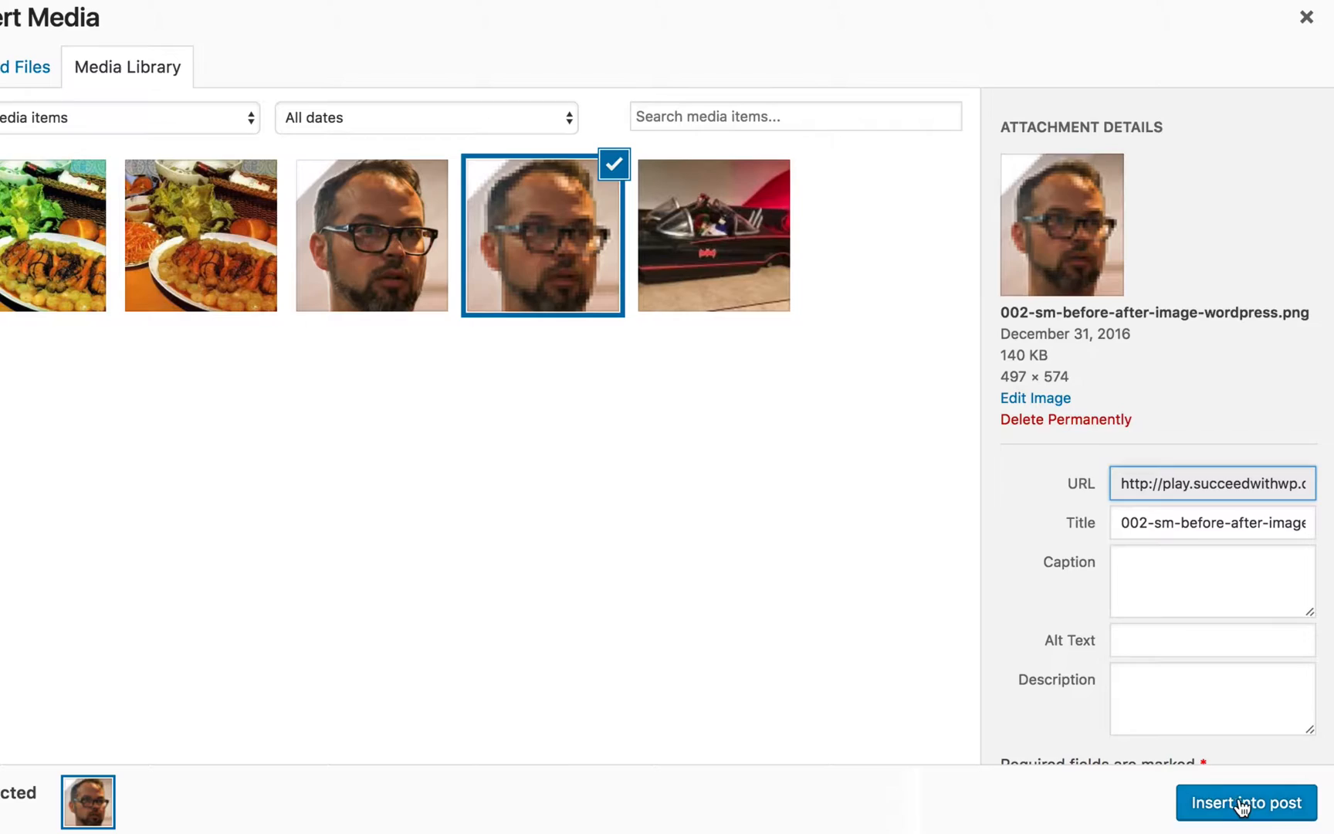
{"action": "left_click", "coordinate": [1245, 802]}
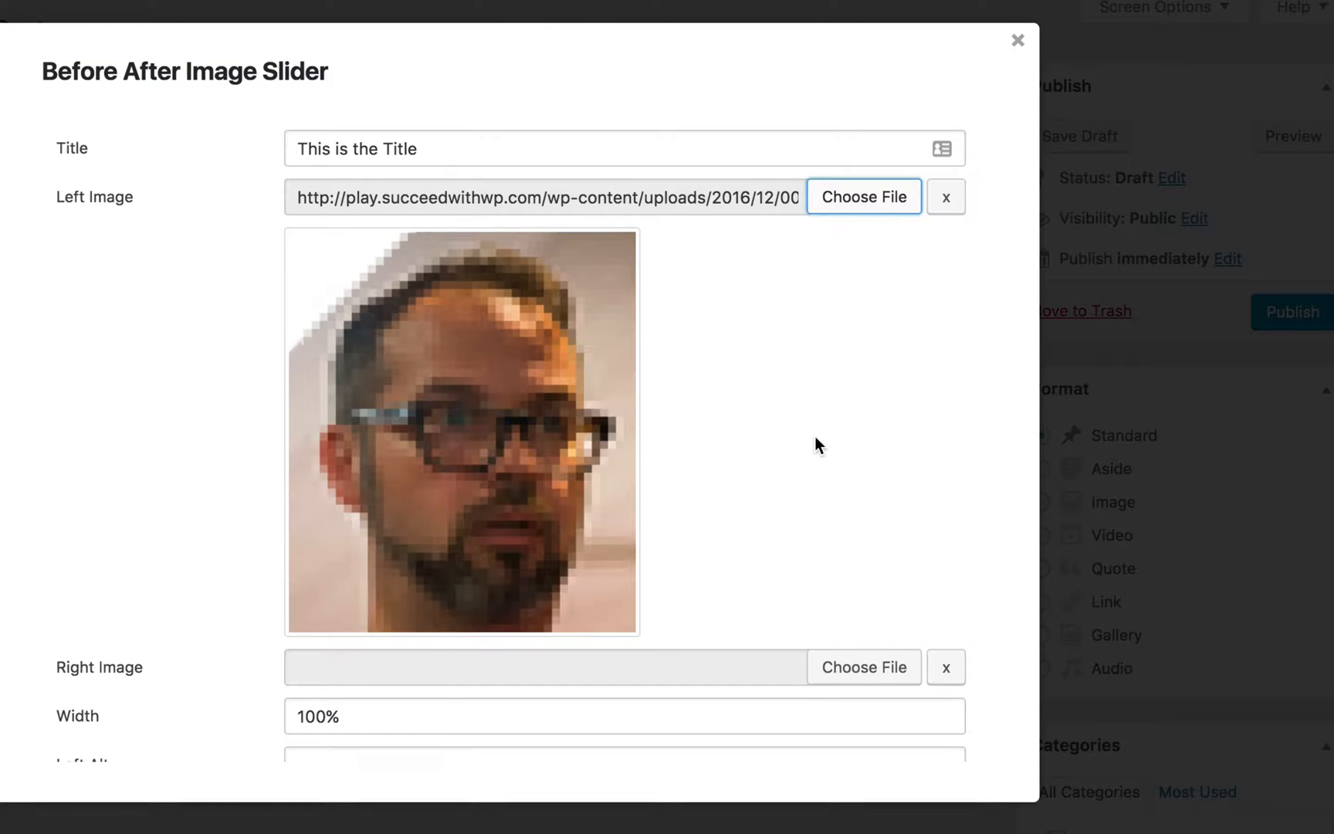
{"action": "mouse_move", "coordinate": [153, 226]}
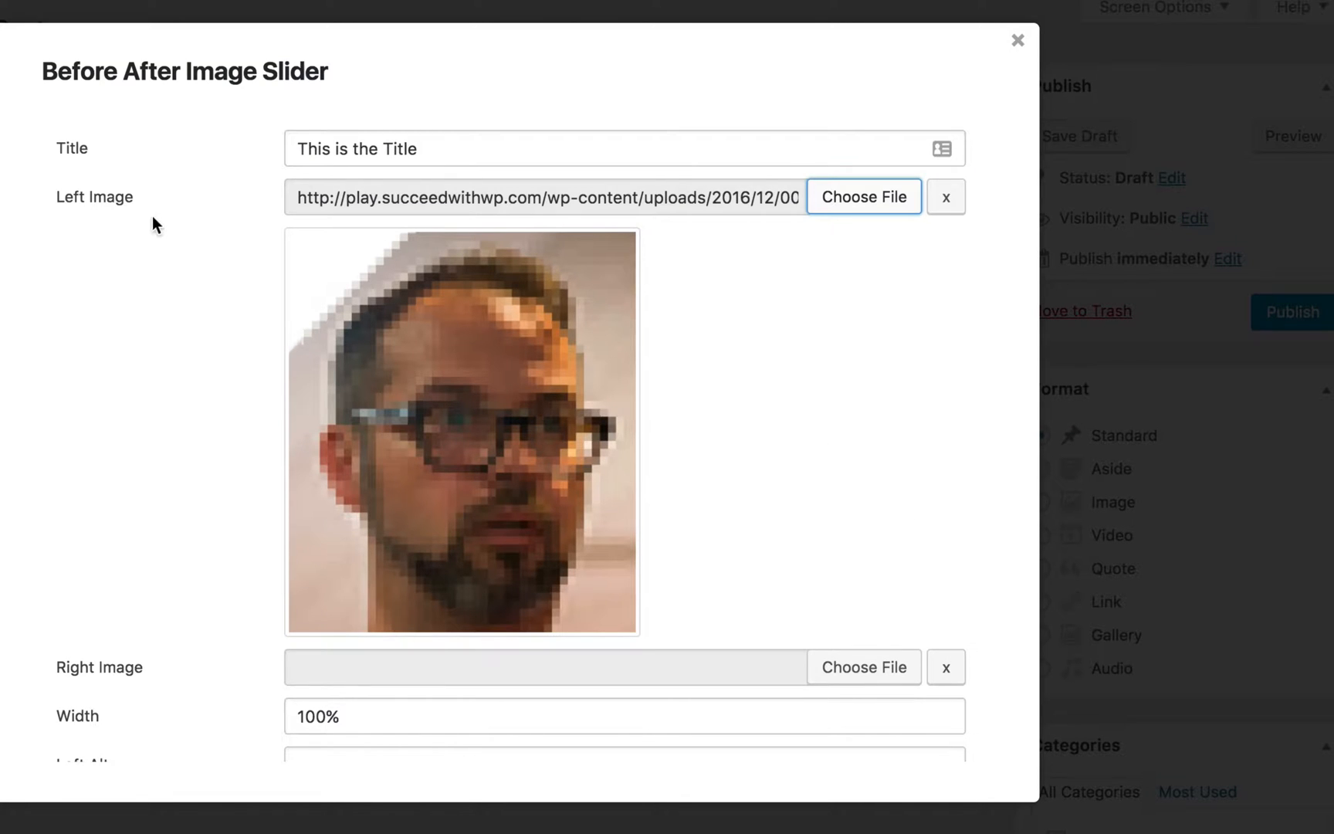
Choose the clear face photo from the Media Library as the right image
{"action": "scroll", "scroll_direction": "down", "scroll_amount": 3}
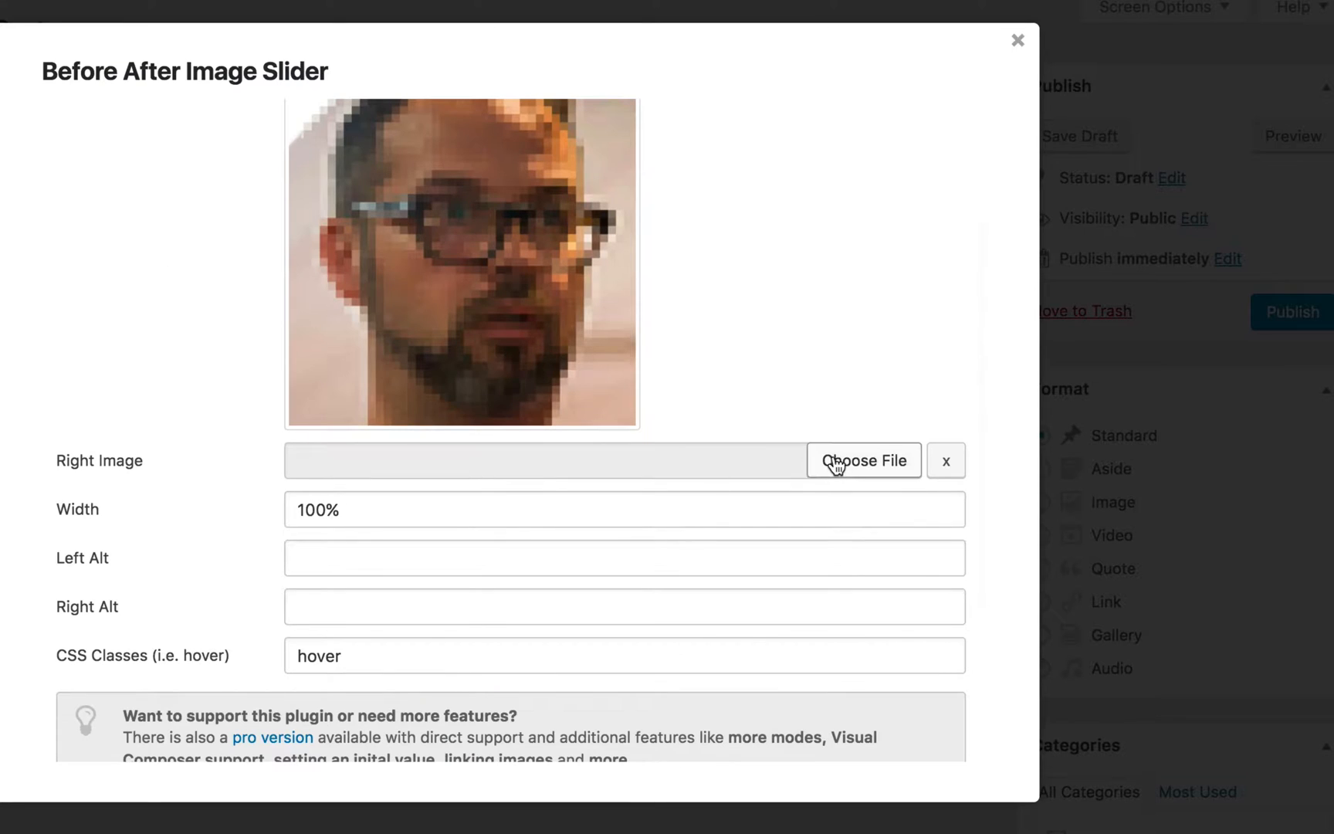
{"action": "left_click", "coordinate": [862, 460]}
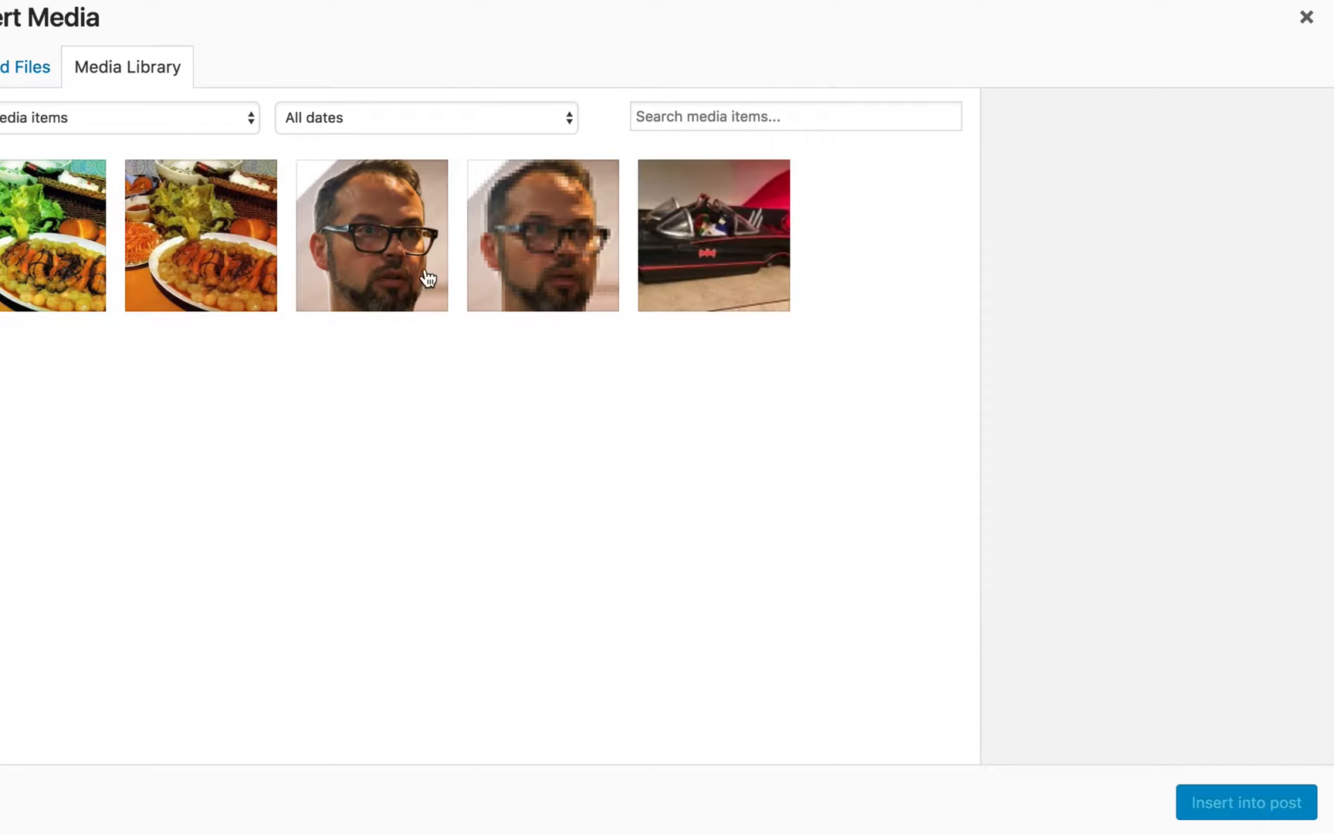
{"action": "left_click", "coordinate": [371, 236]}
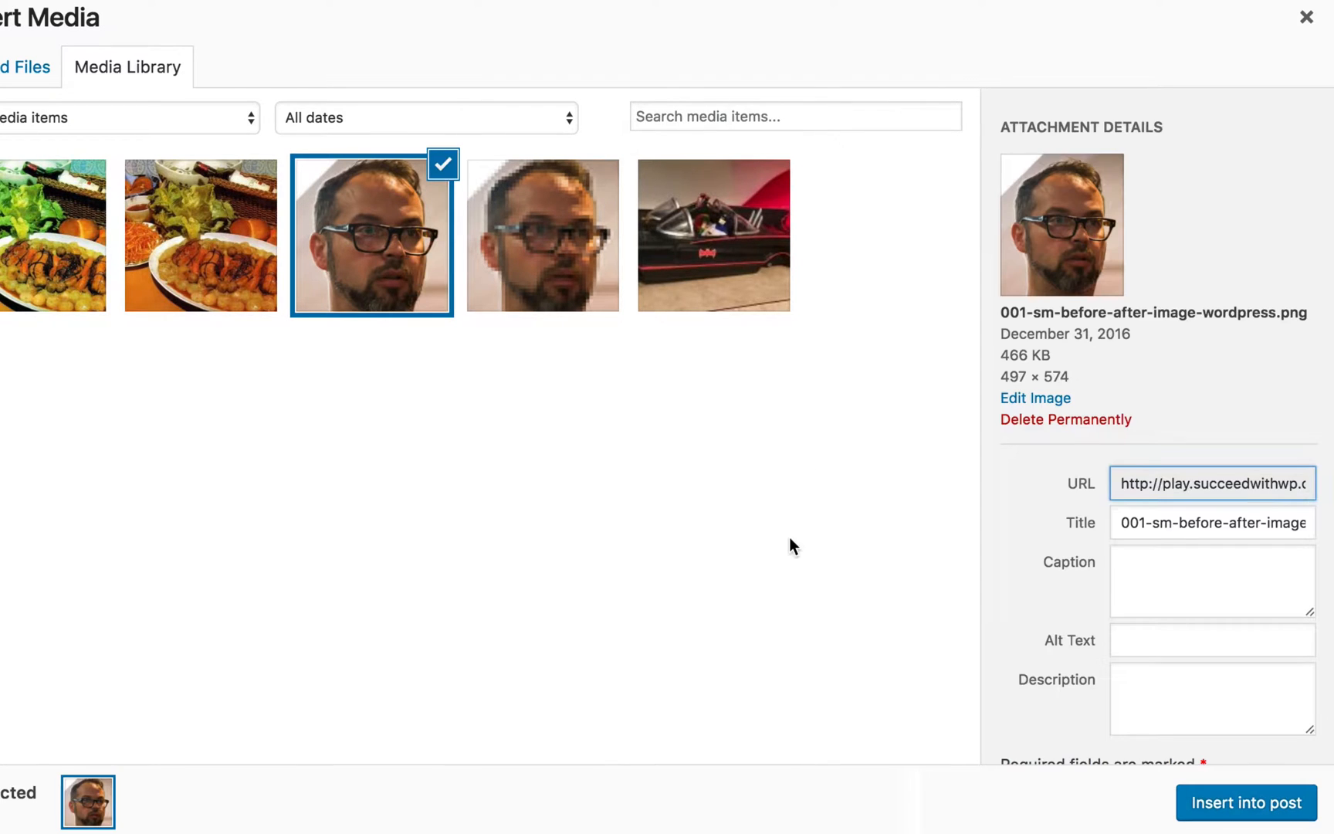
{"action": "mouse_move", "coordinate": [1246, 802]}
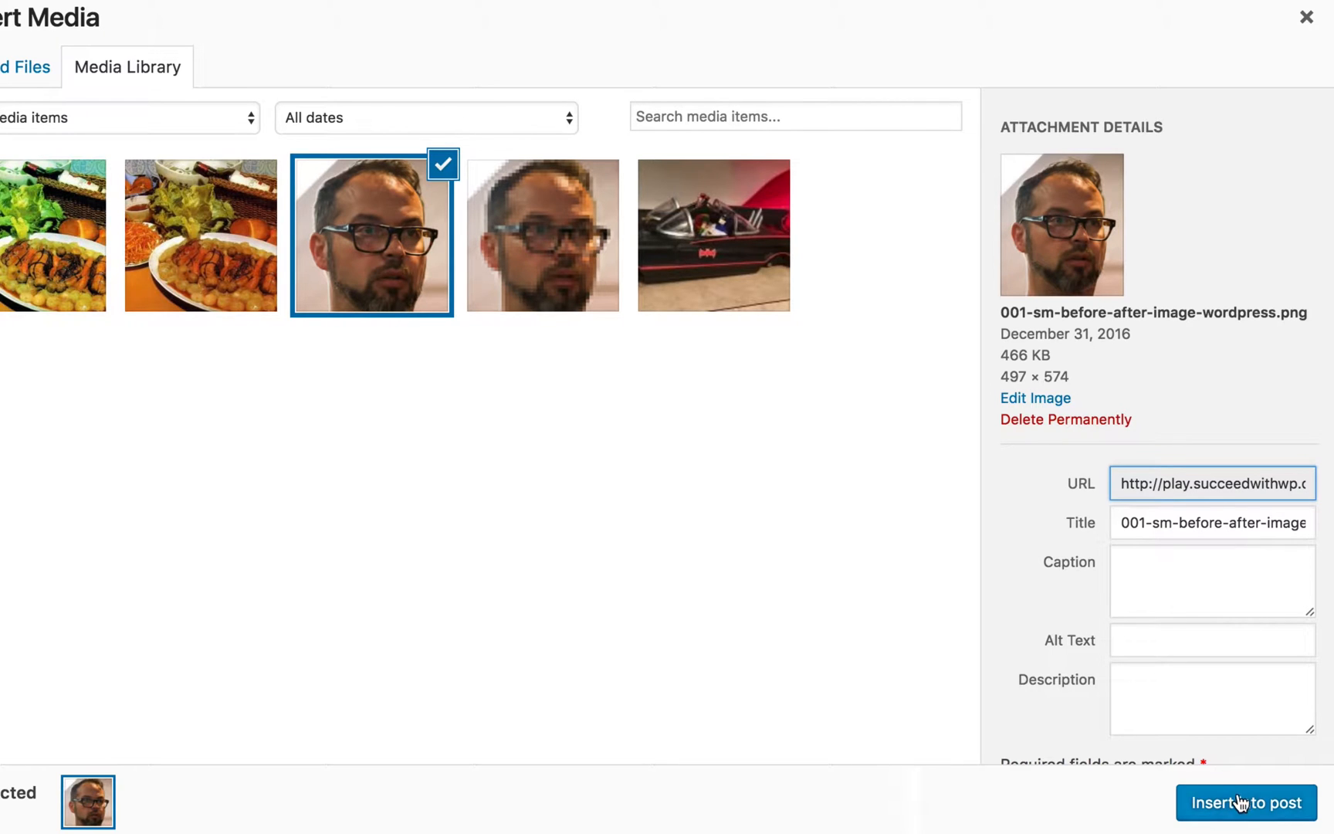
{"action": "left_click", "coordinate": [1245, 802]}
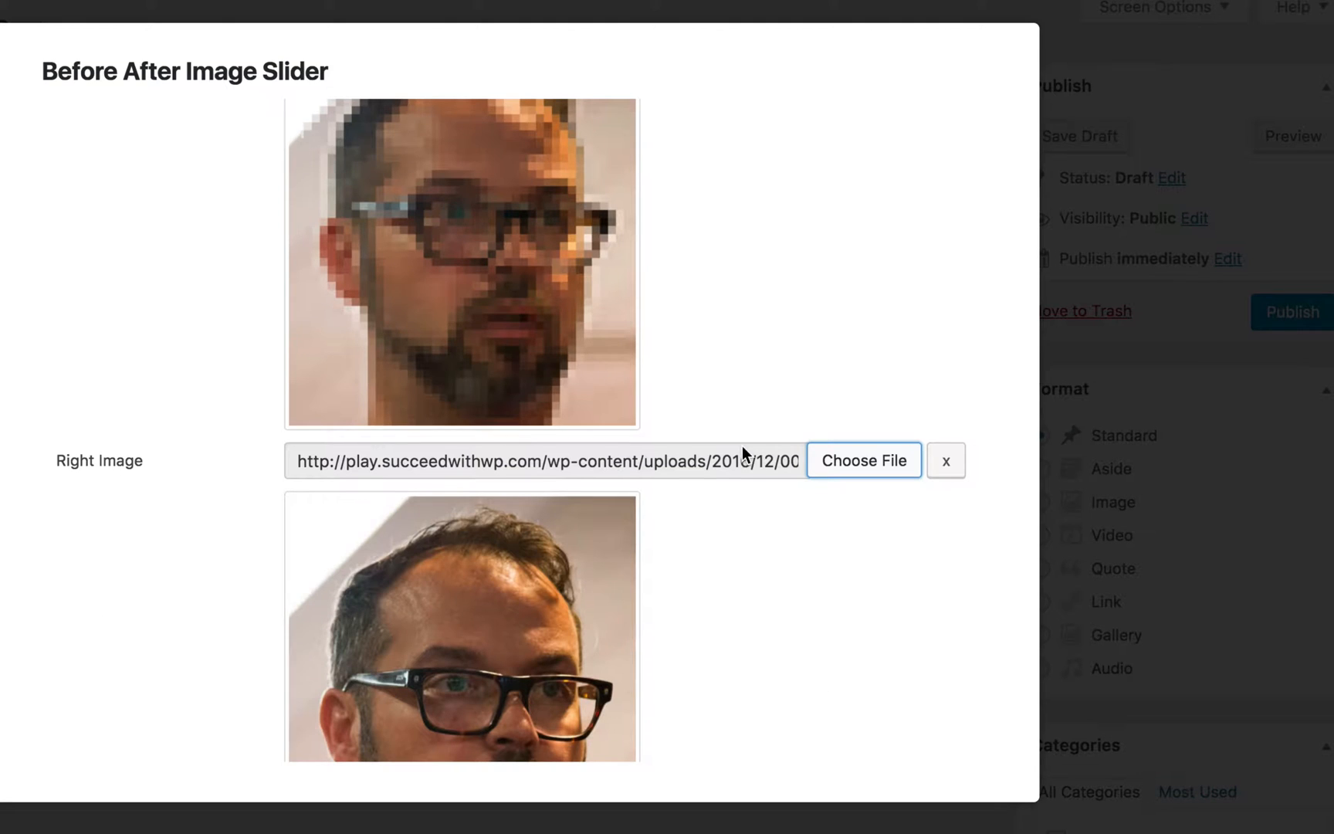
{"action": "scroll", "scroll_direction": "down", "scroll_amount": 3}
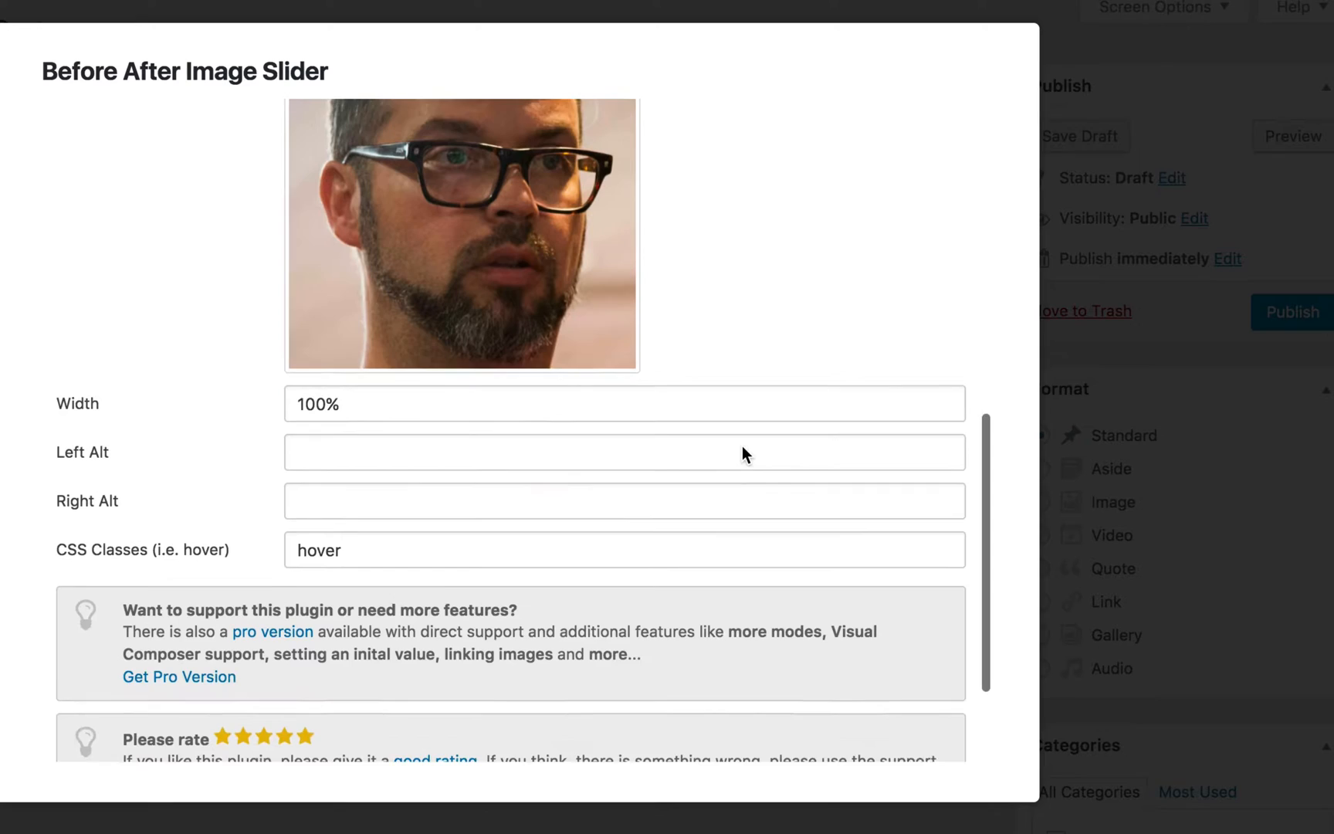
{"action": "scroll", "scroll_direction": "down", "scroll_amount": 3}
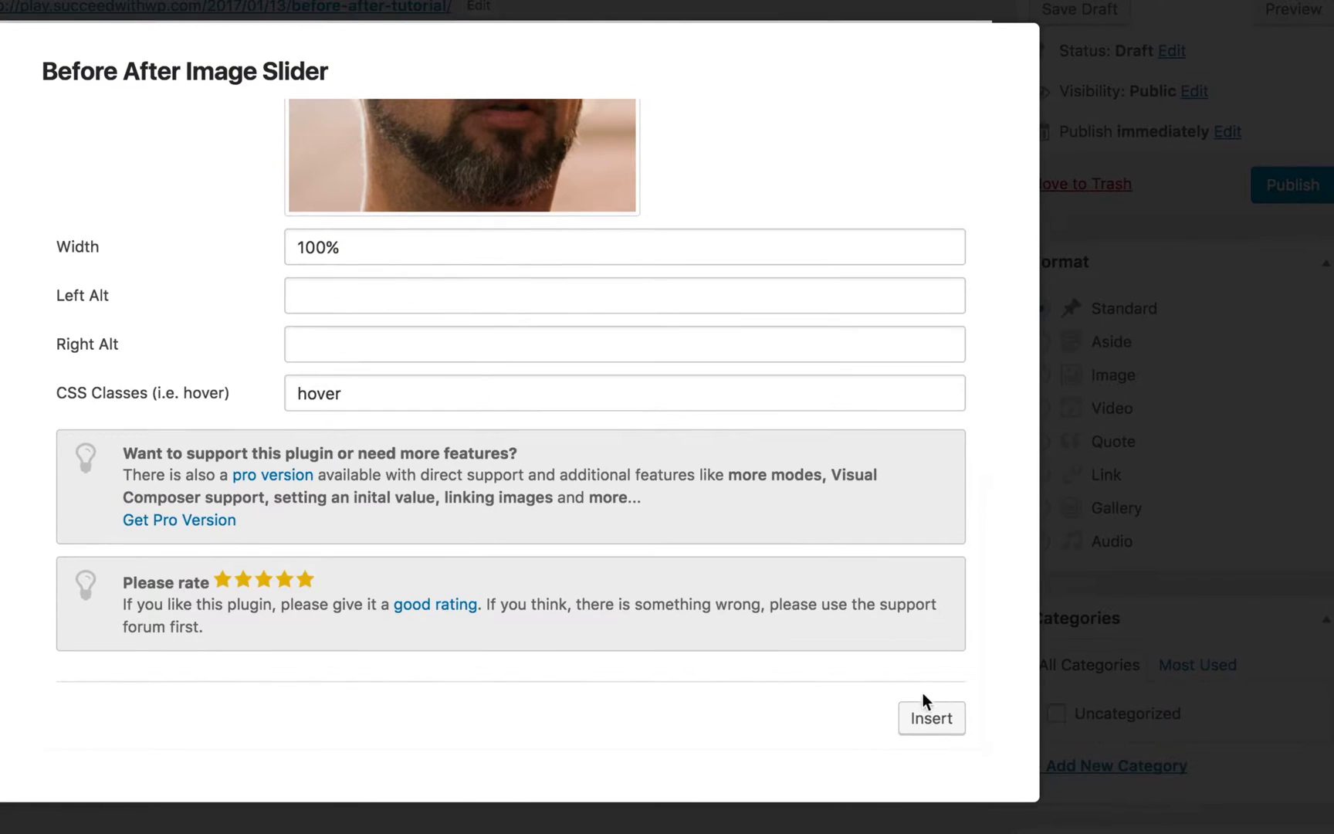
Insert the configured slider shortcode into the post and preview it
{"action": "left_click", "coordinate": [932, 718]}
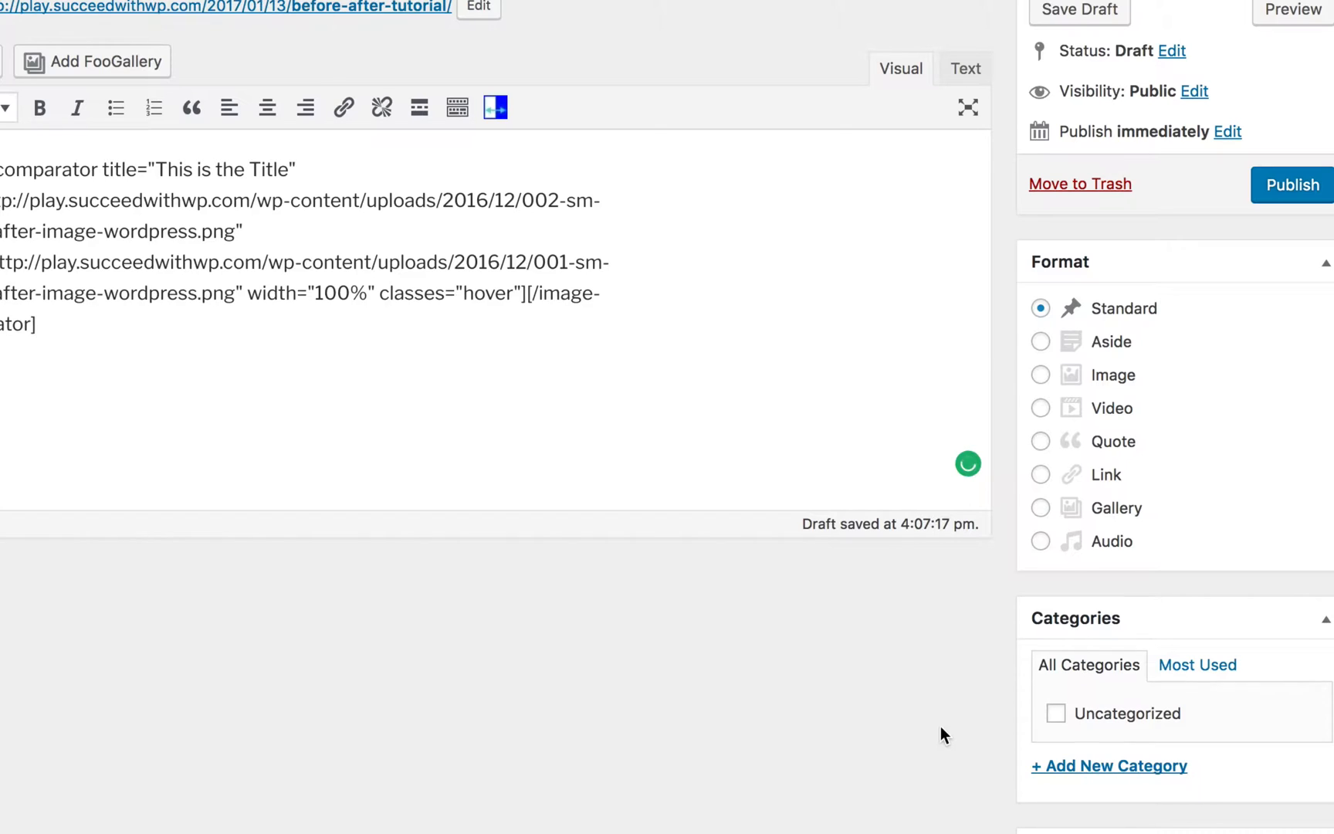
{"action": "scroll", "scroll_direction": "up", "scroll_amount": 3}
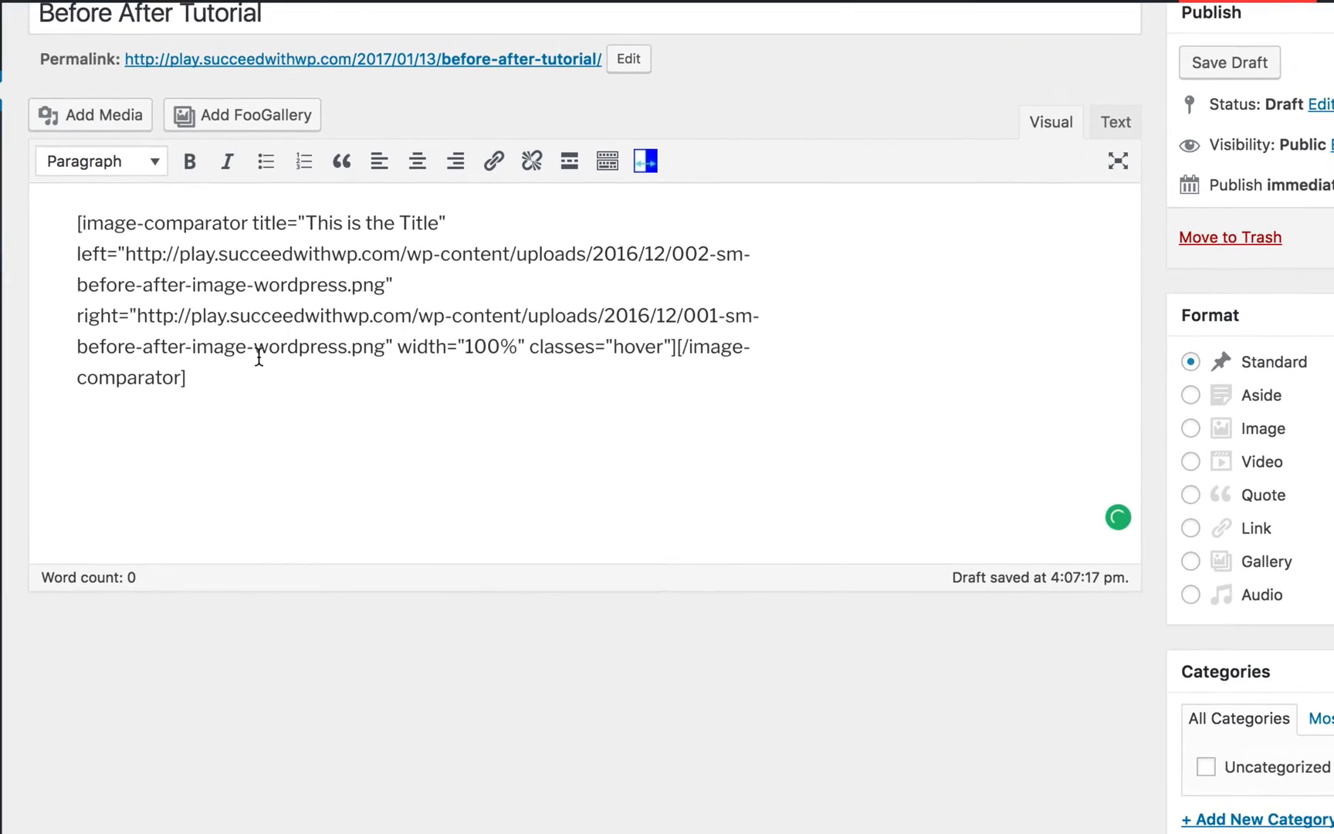
{"action": "mouse_move", "coordinate": [207, 367]}
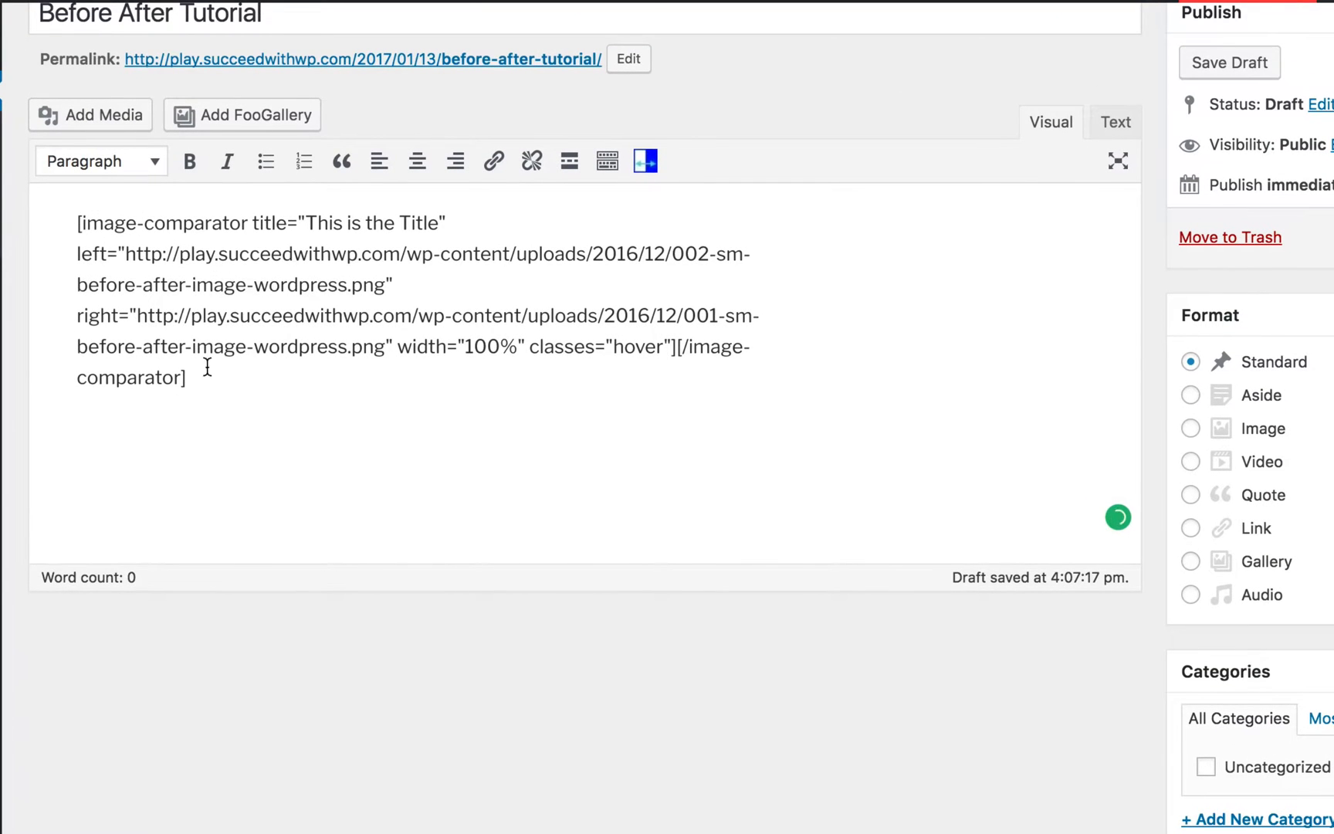
{"action": "mouse_move", "coordinate": [1211, 270]}
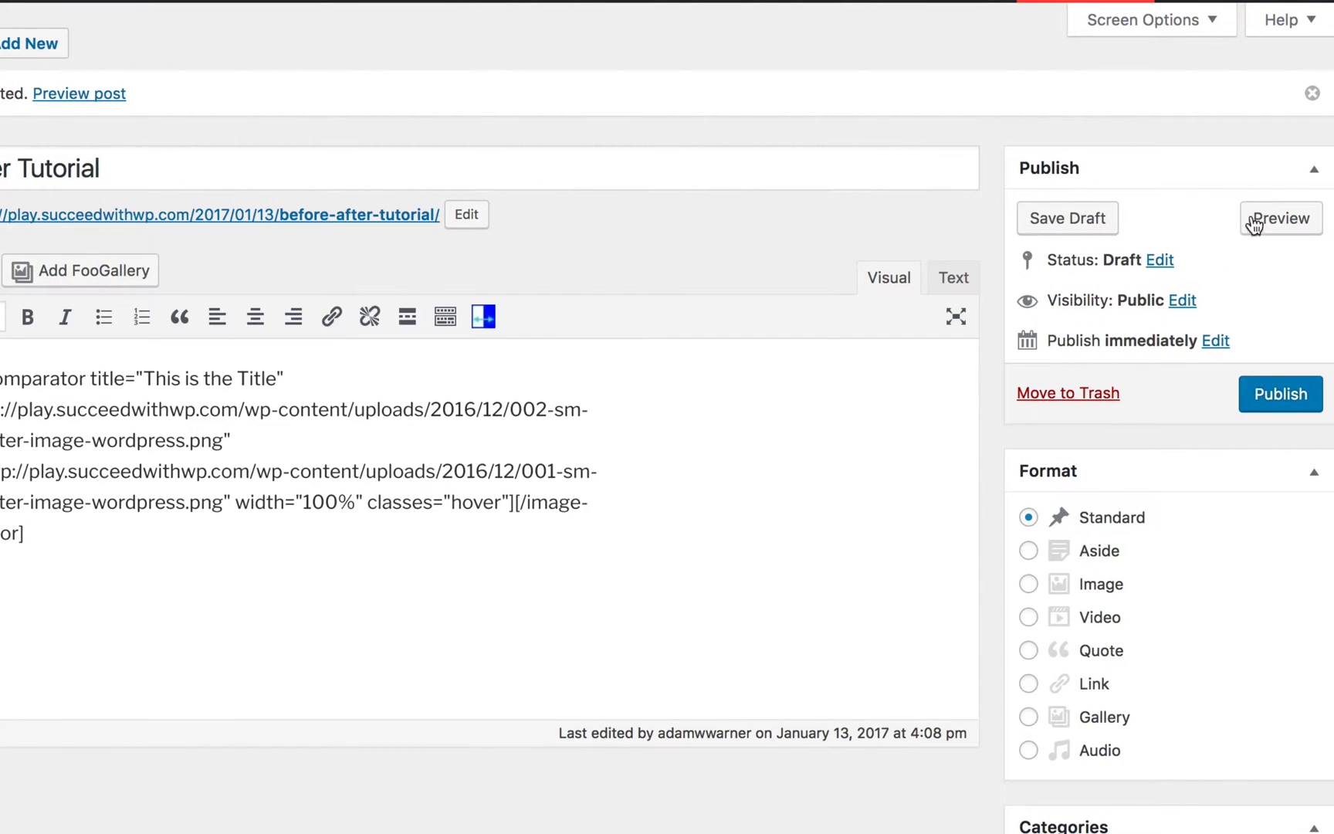
{"action": "left_click", "coordinate": [1279, 218]}
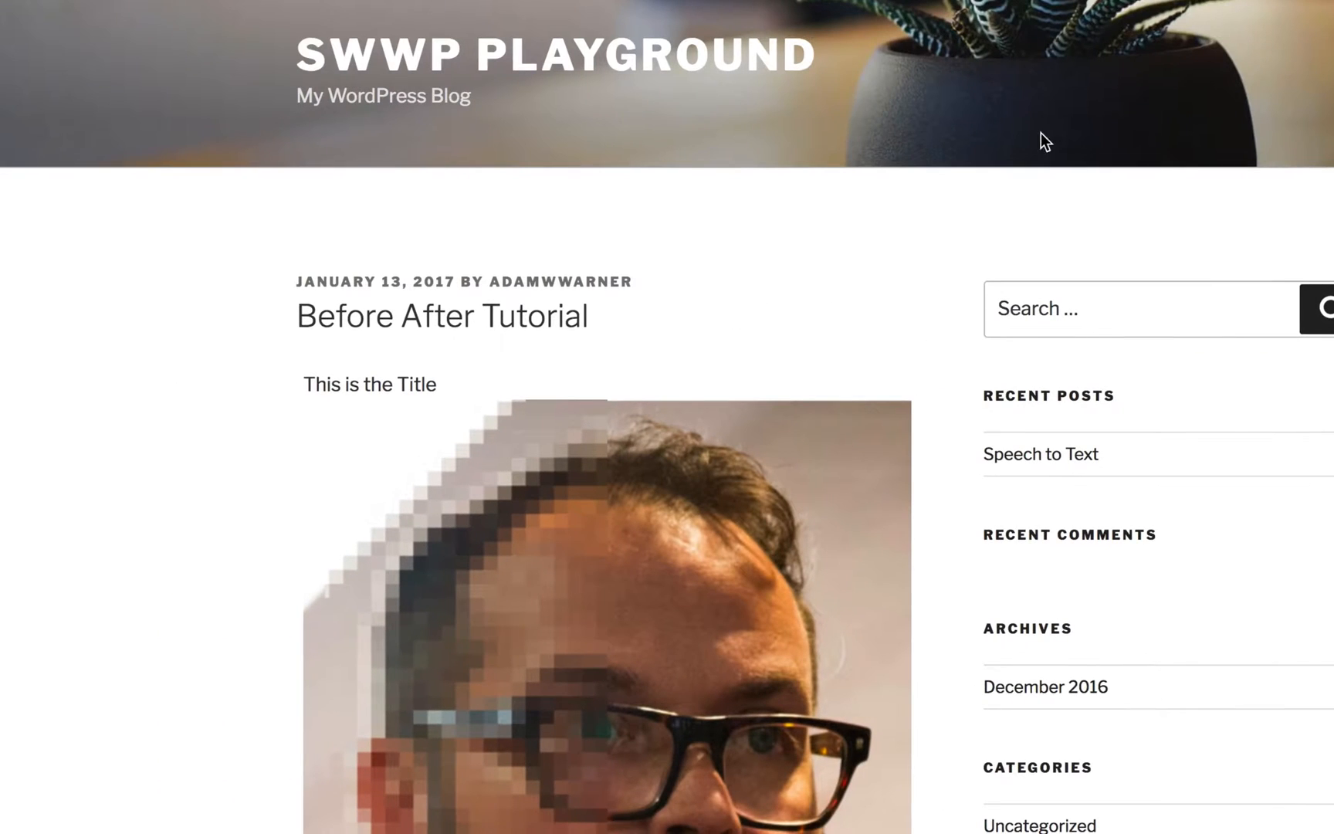
{"action": "scroll", "scroll_direction": "down", "scroll_amount": 3}
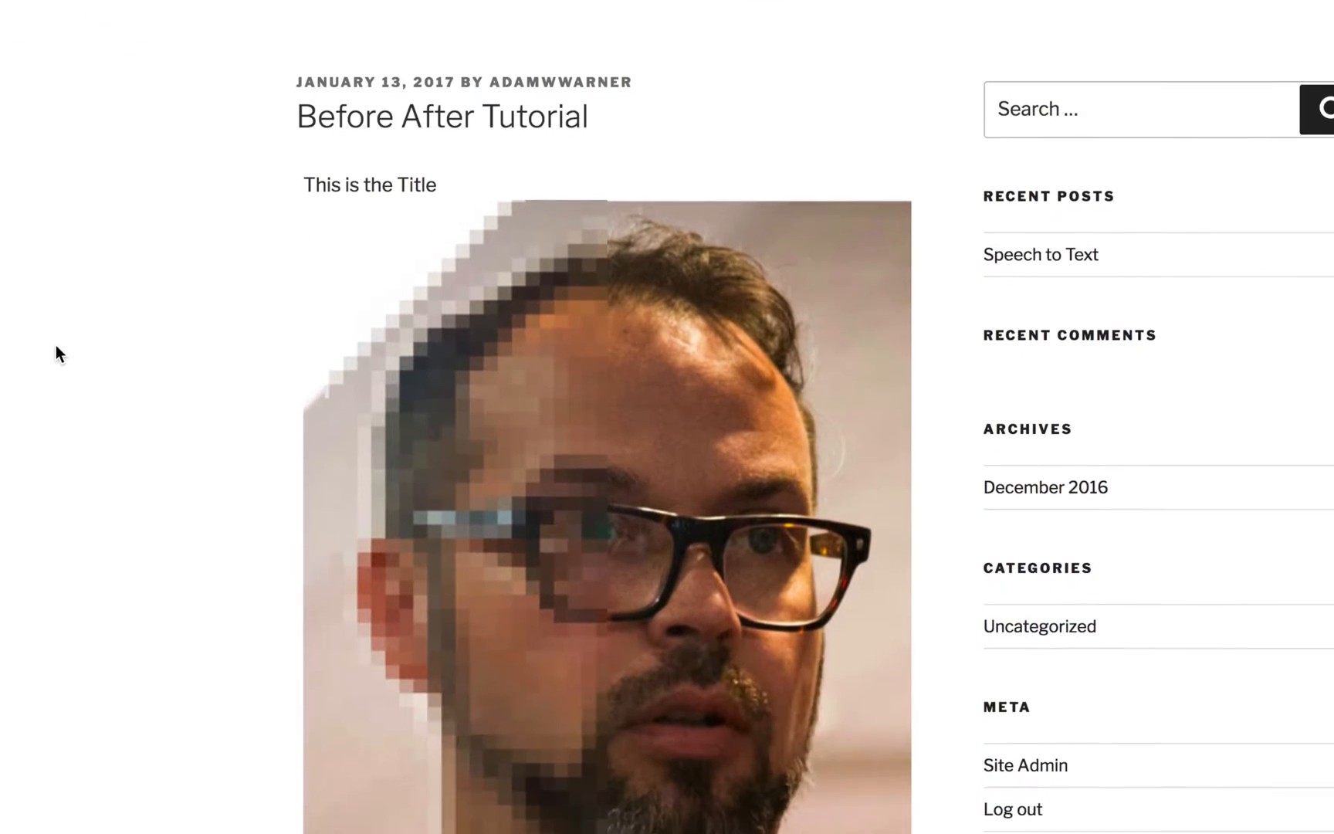
{"action": "scroll", "scroll_direction": "down", "scroll_amount": 3}
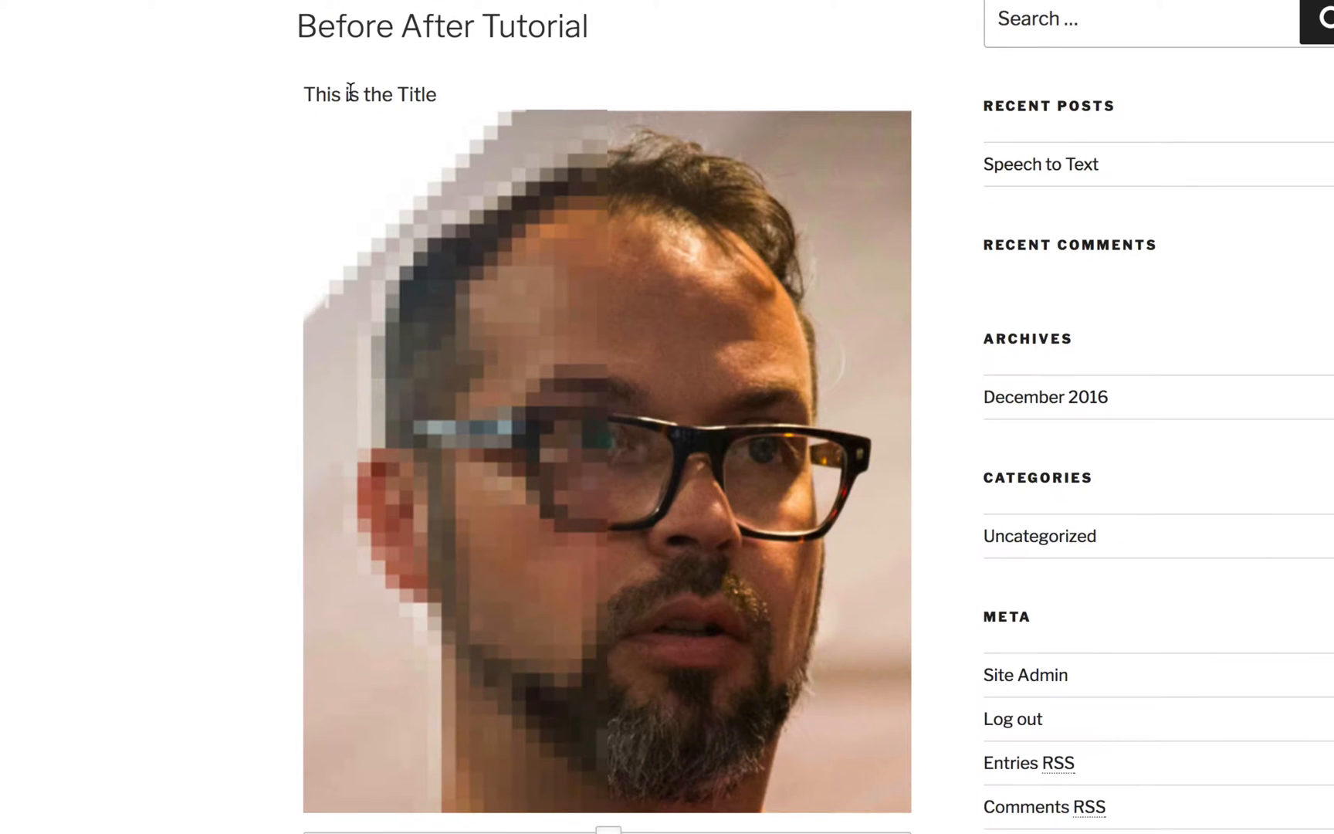
{"action": "scroll", "scroll_direction": "down", "scroll_amount": 3}
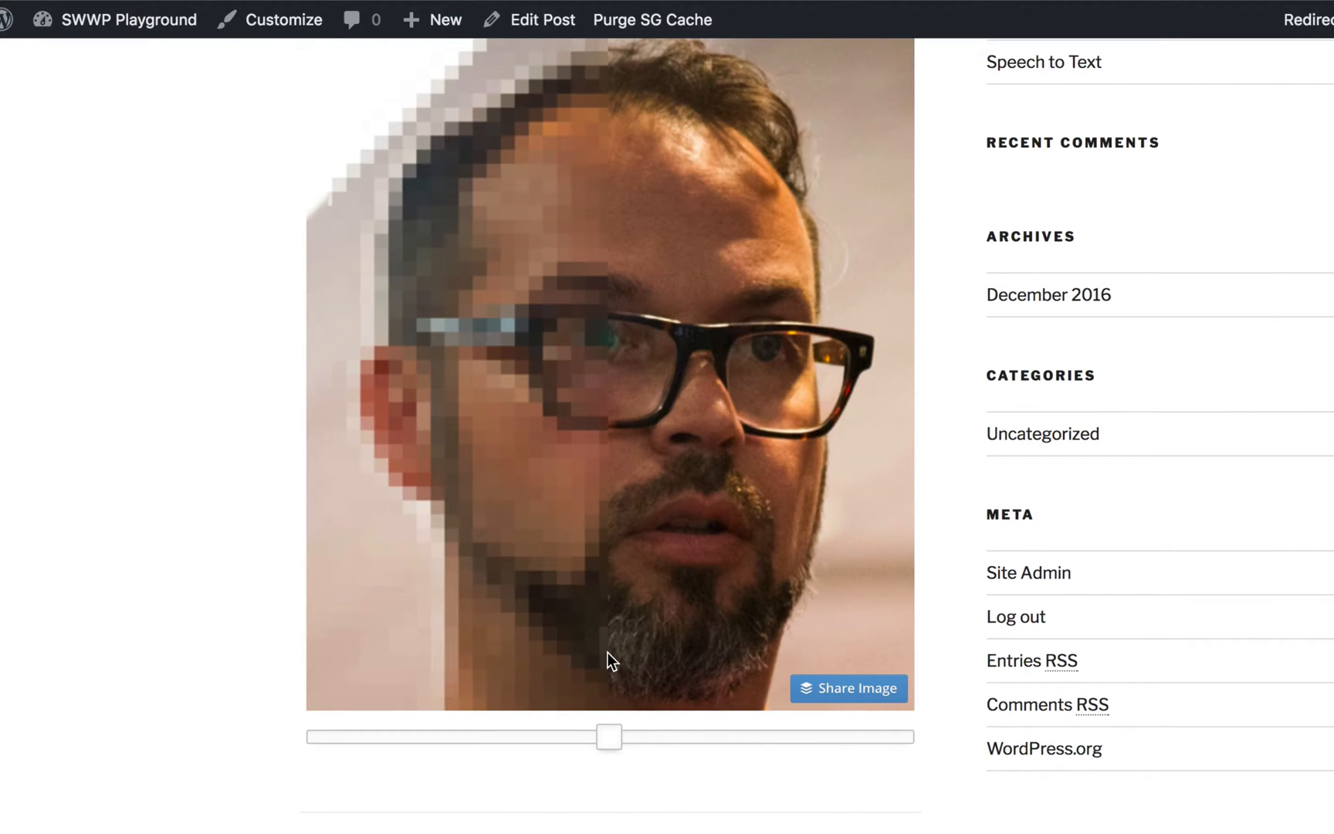
{"action": "scroll", "scroll_direction": "up", "scroll_amount": 3}
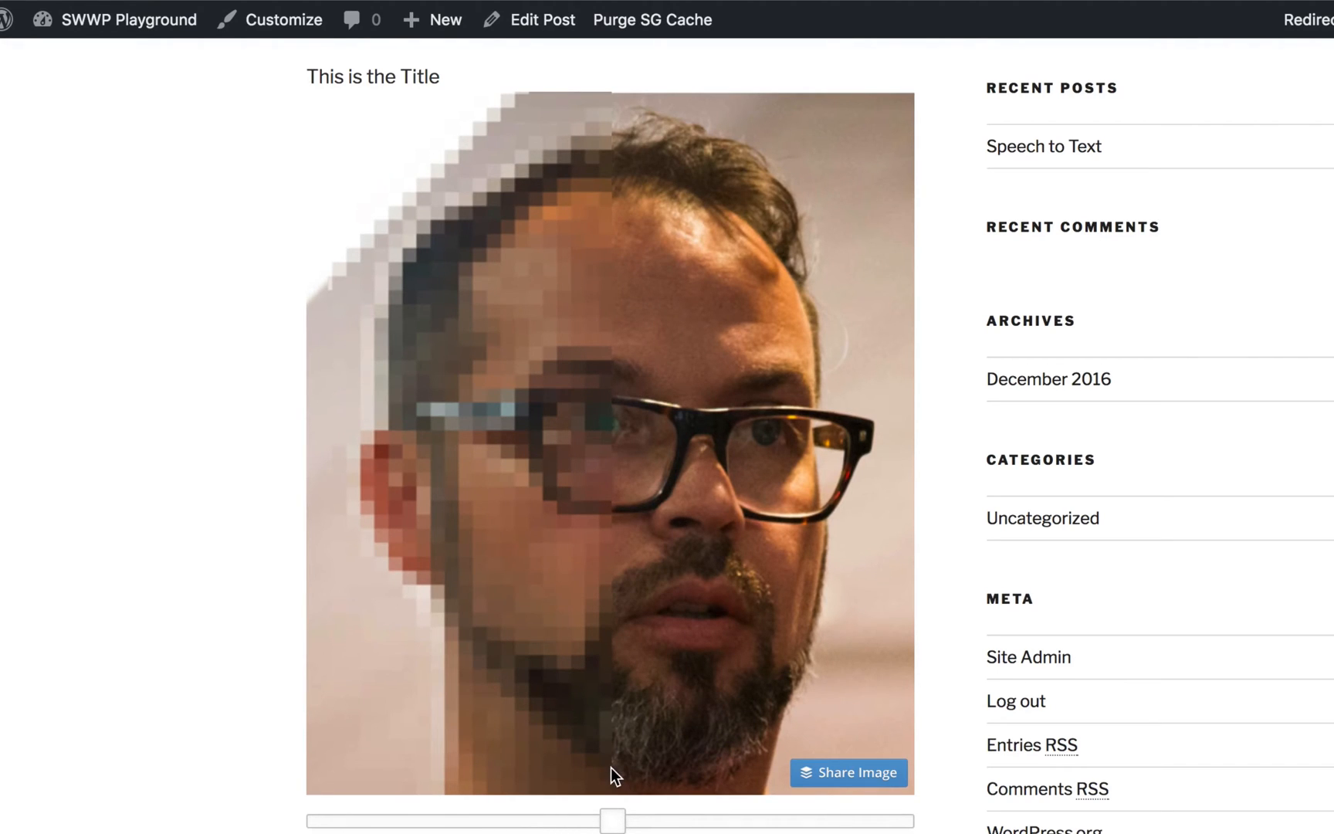
{"action": "scroll", "scroll_direction": "up", "scroll_amount": 3}
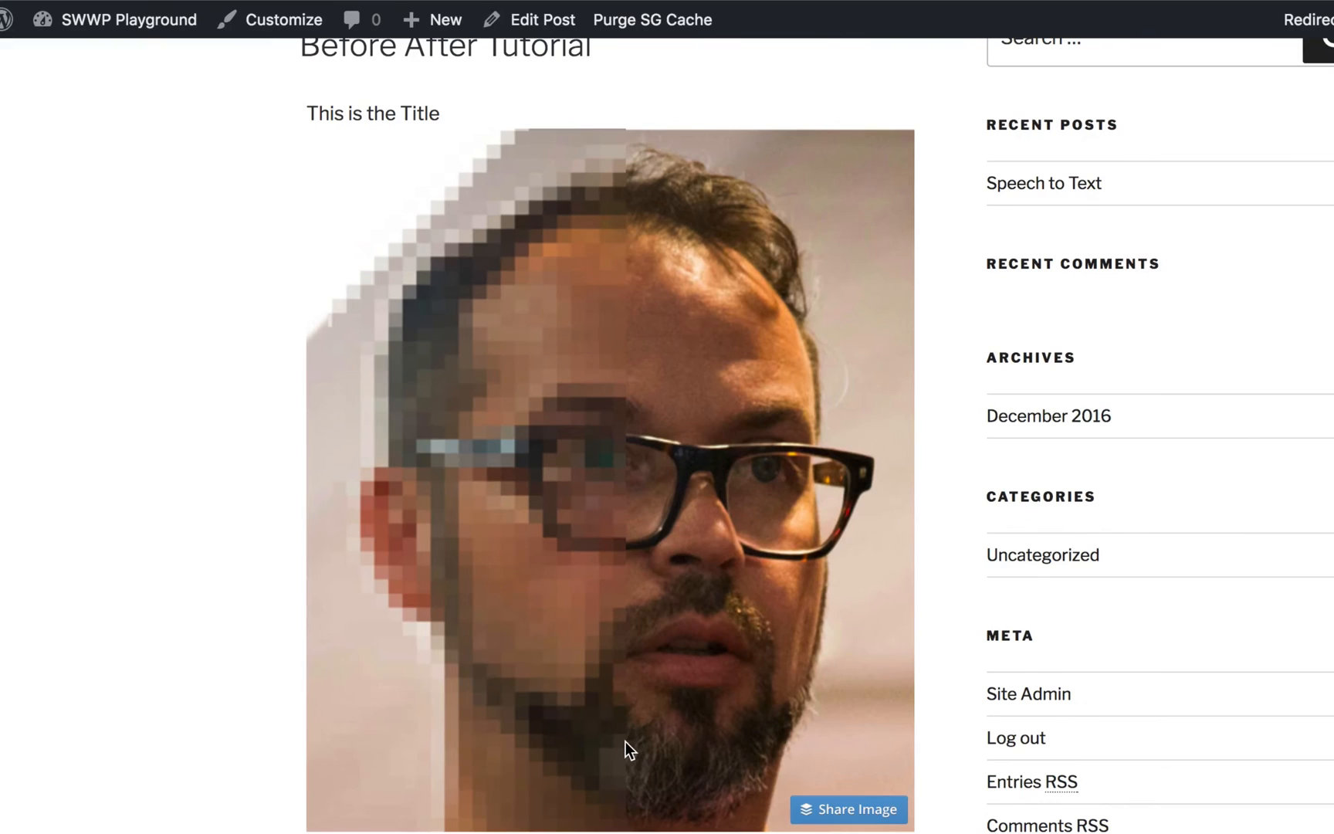